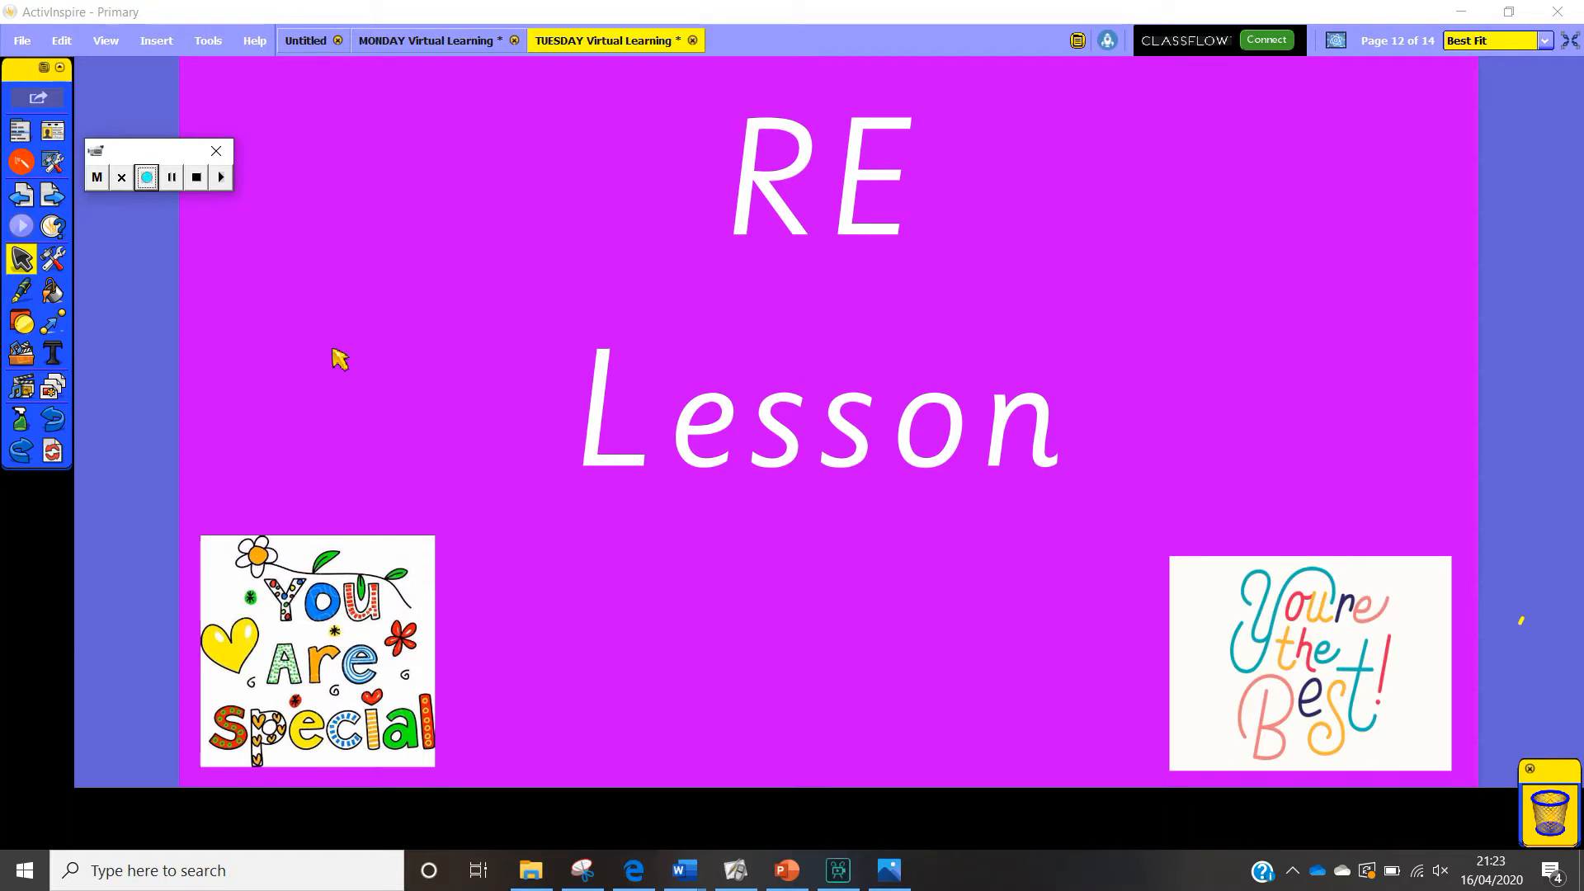
{"action": "mouse_move", "coordinate": [222, 244]}
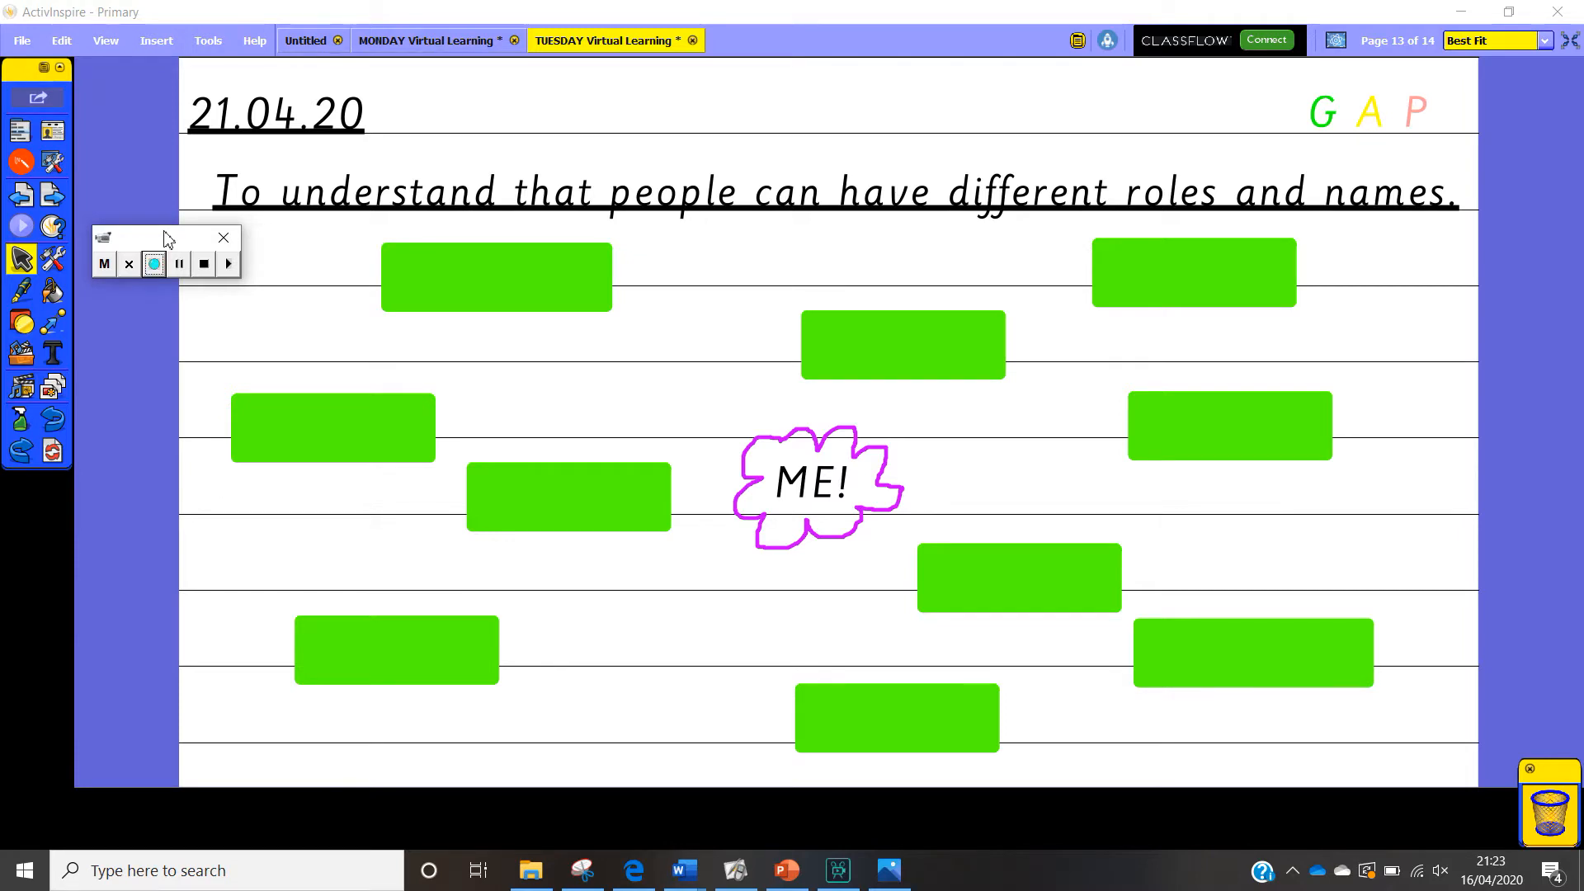
{"action": "mouse_move", "coordinate": [503, 275]}
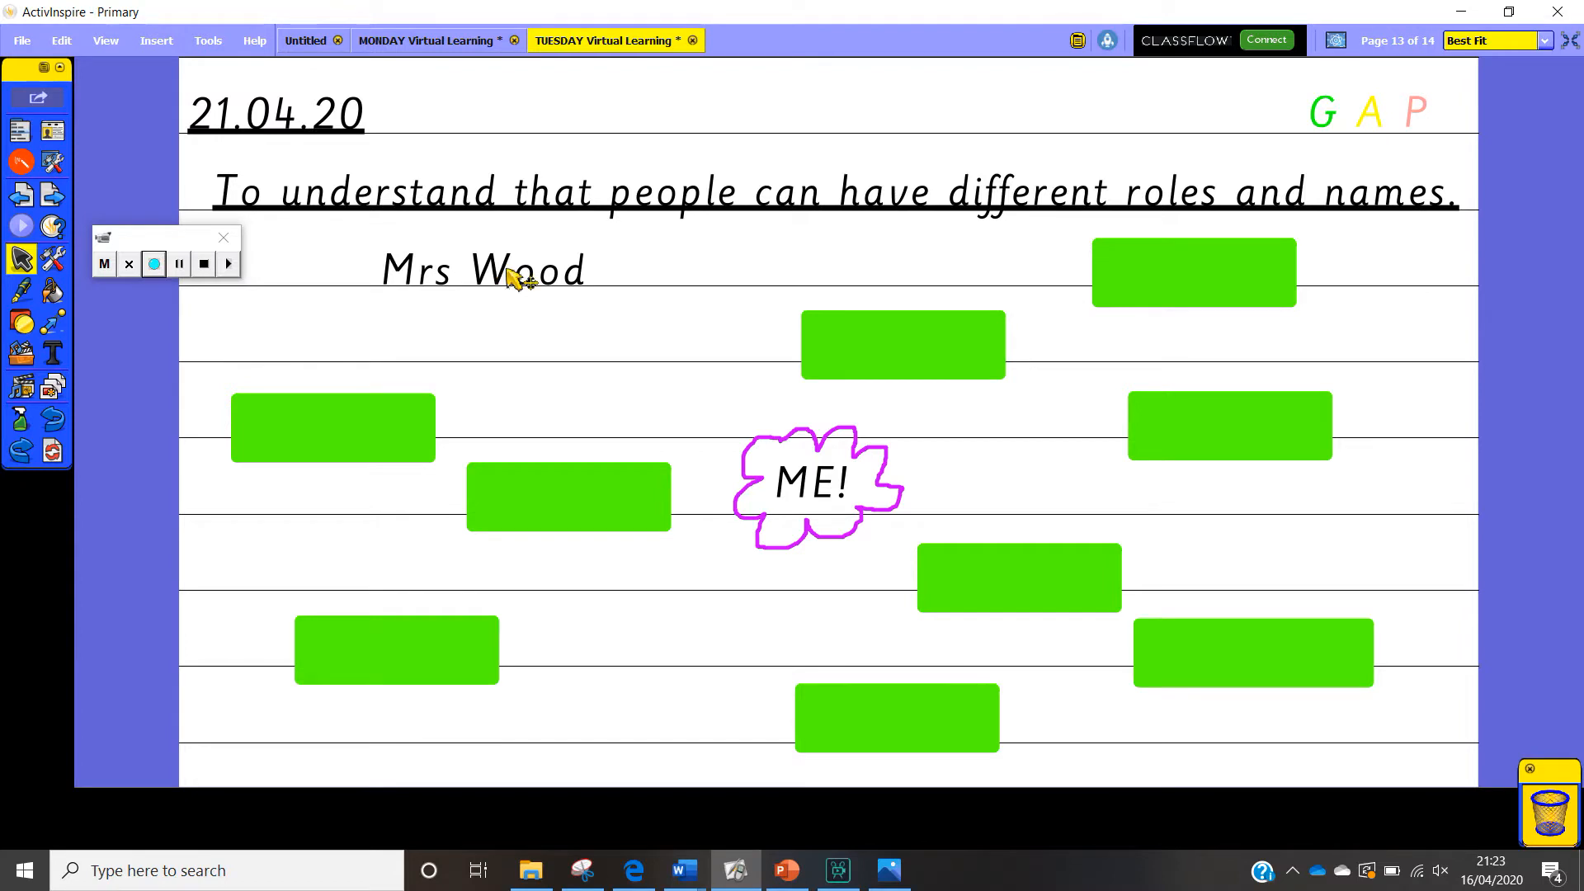
{"action": "mouse_move", "coordinate": [657, 285]}
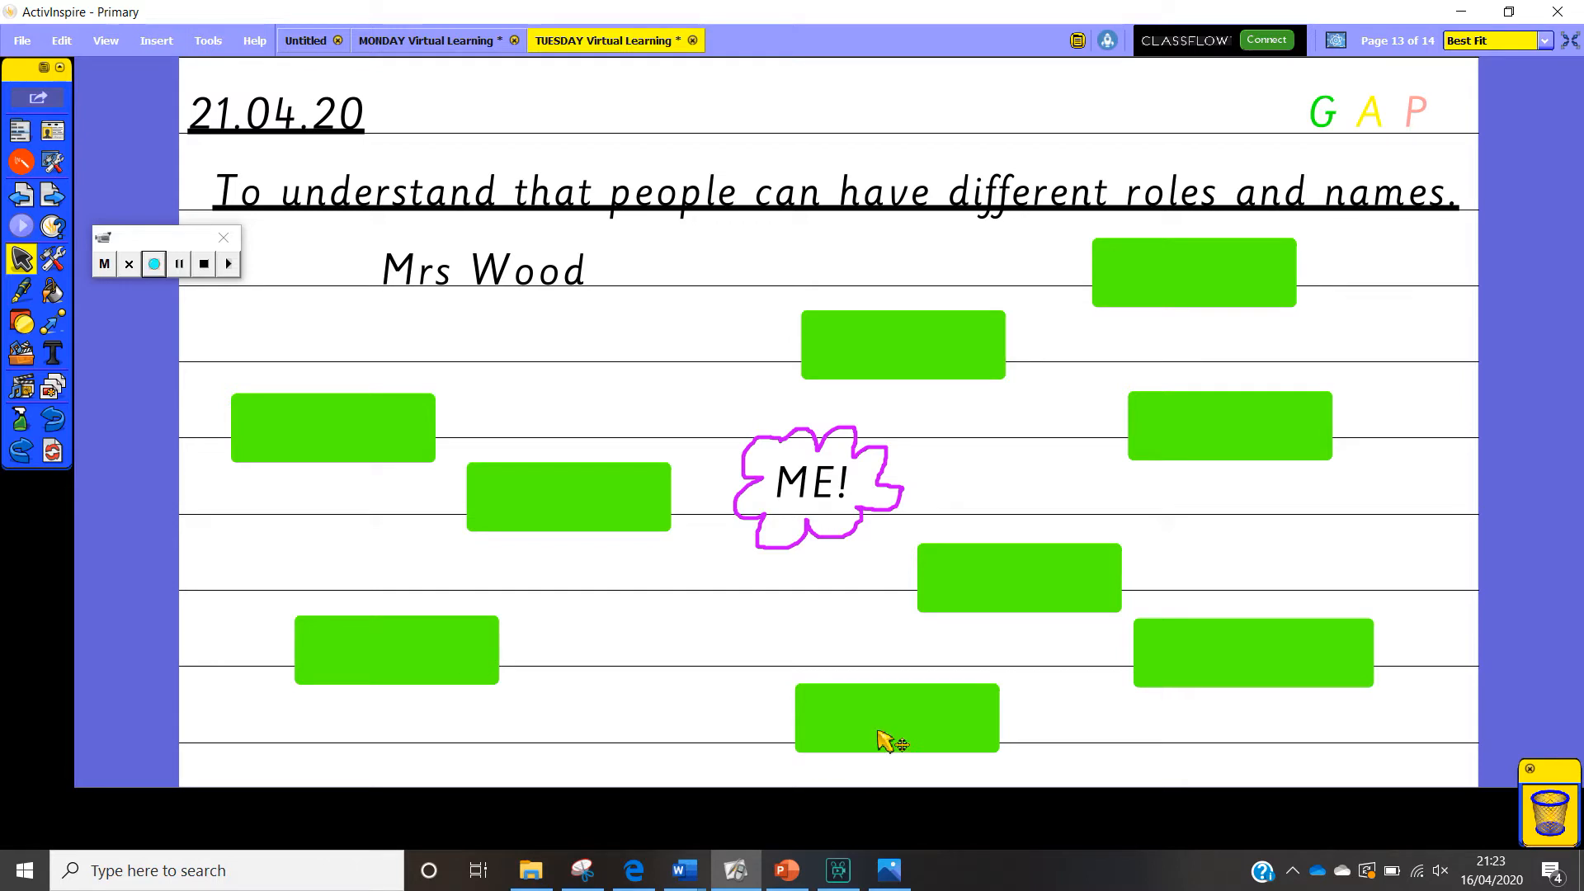
{"action": "mouse_move", "coordinate": [1202, 432]}
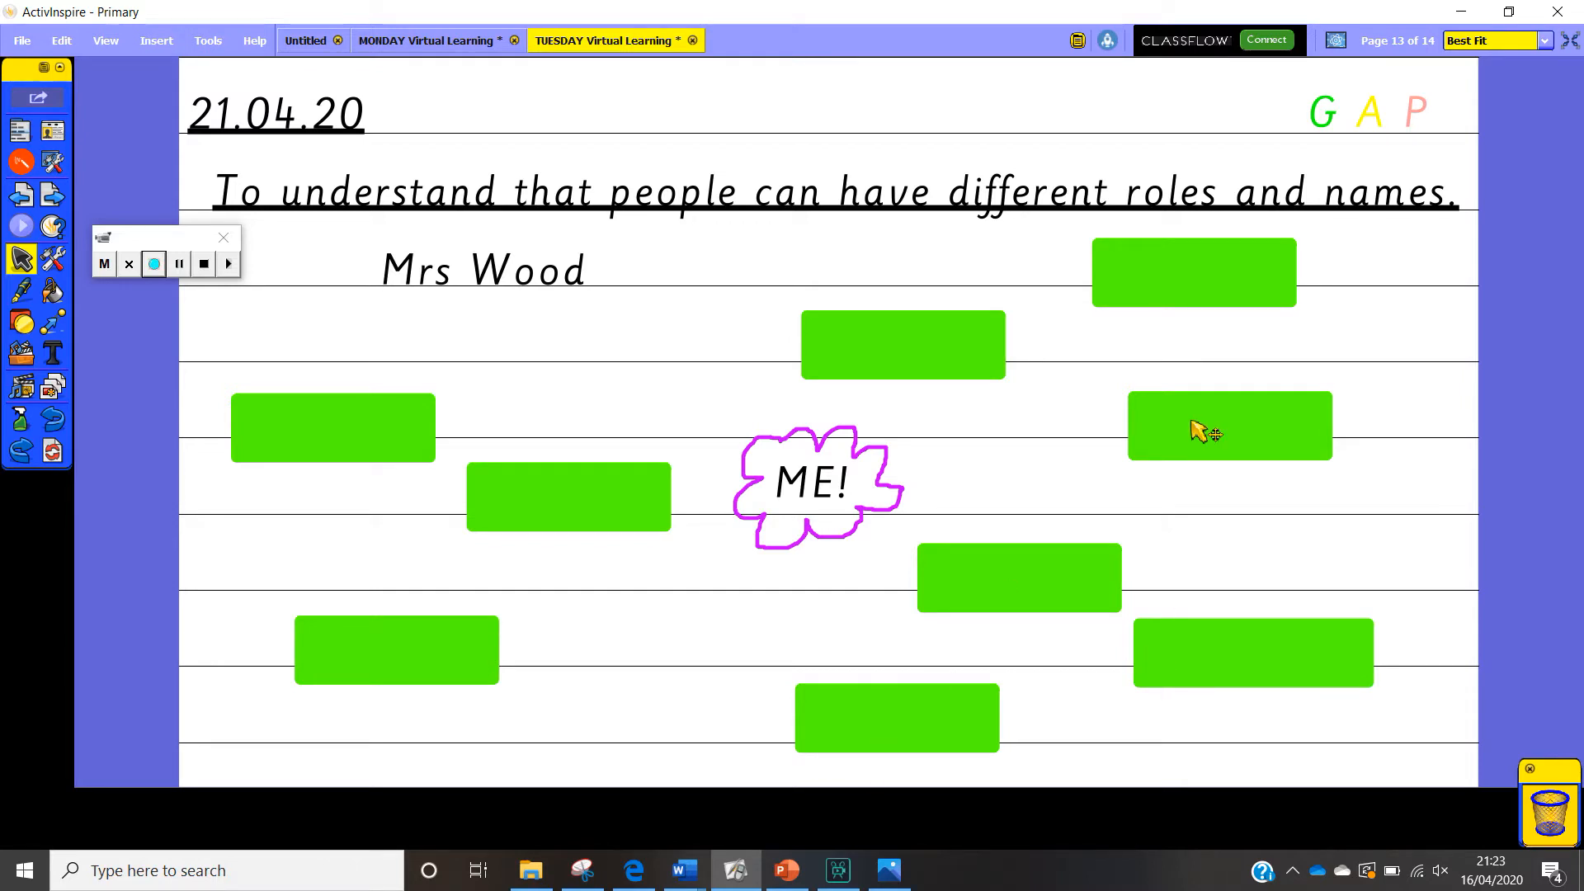
{"action": "mouse_move", "coordinate": [1111, 230]}
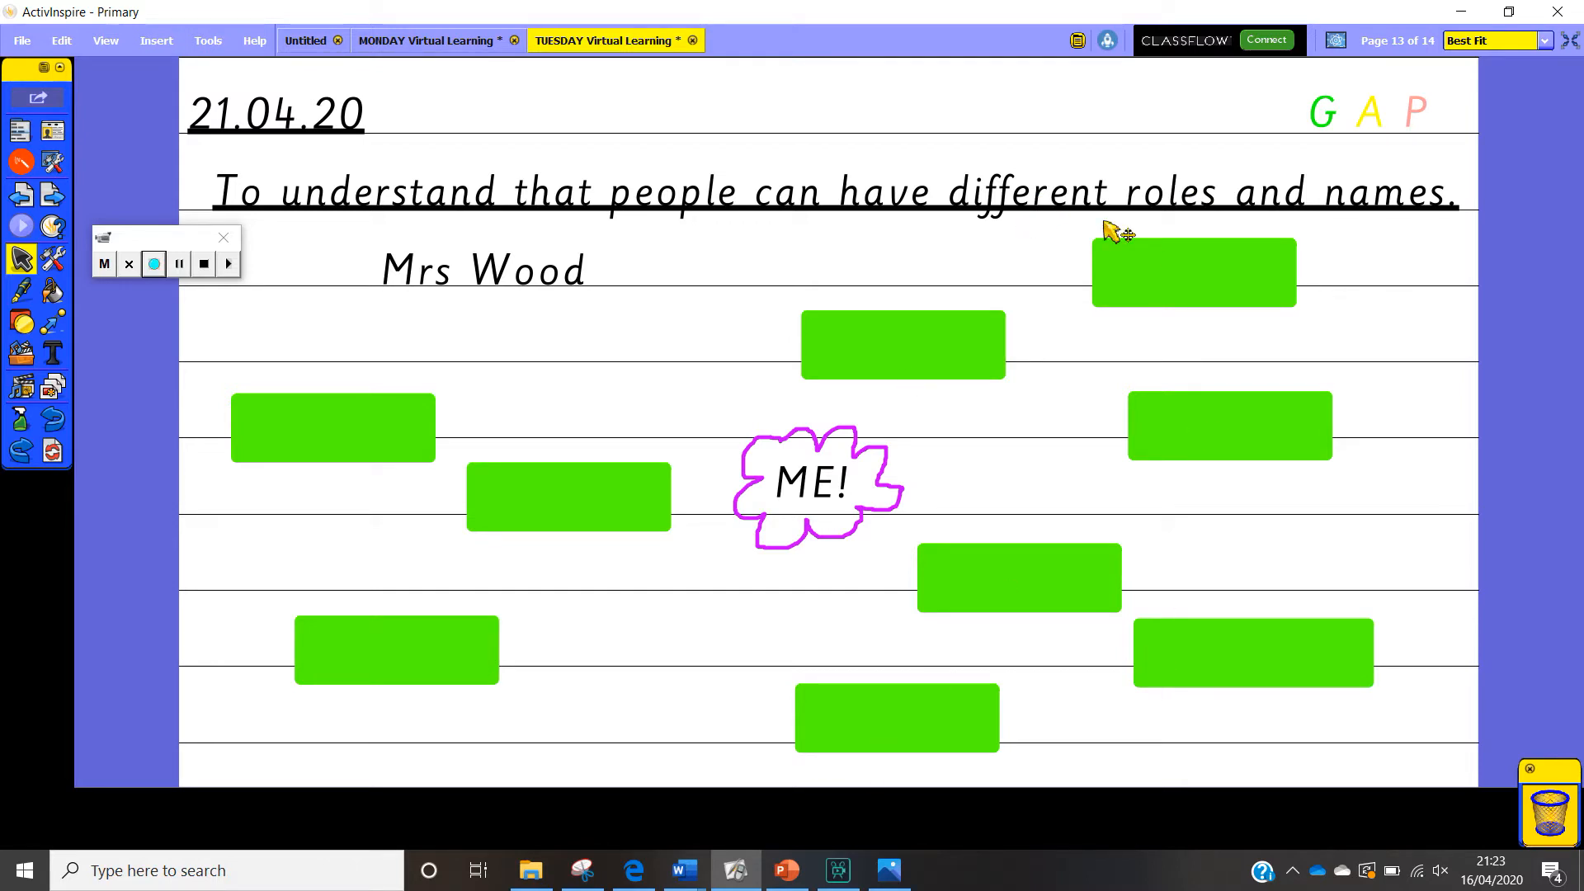
{"action": "mouse_move", "coordinate": [170, 354]}
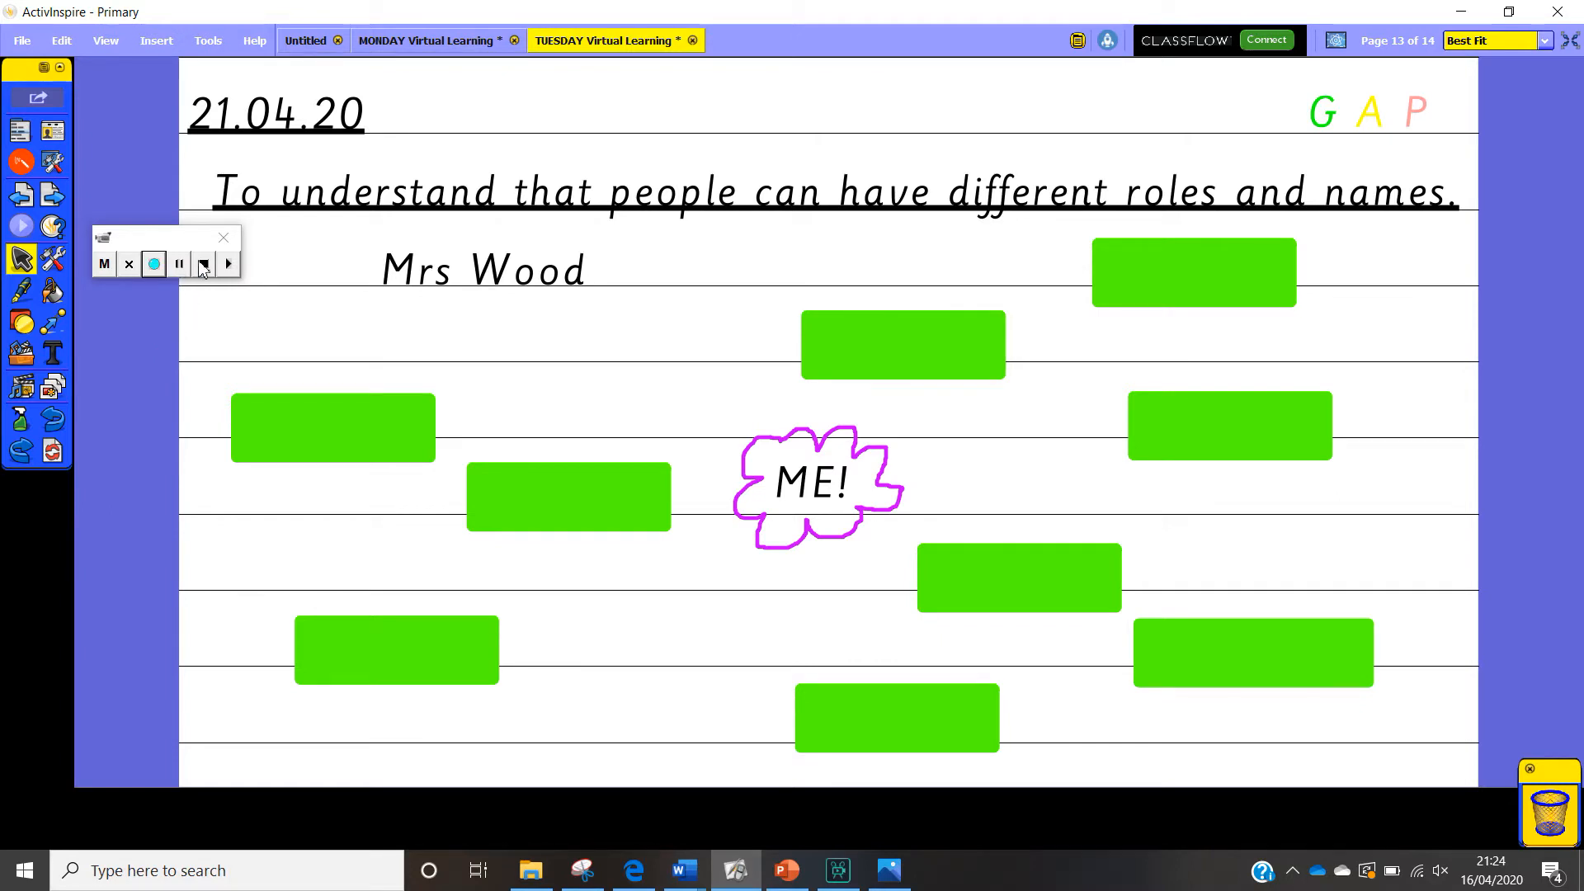
Remove the three left-side green covers to reveal mummy, neighbour and sister.
{"action": "left_click", "coordinate": [153, 264]}
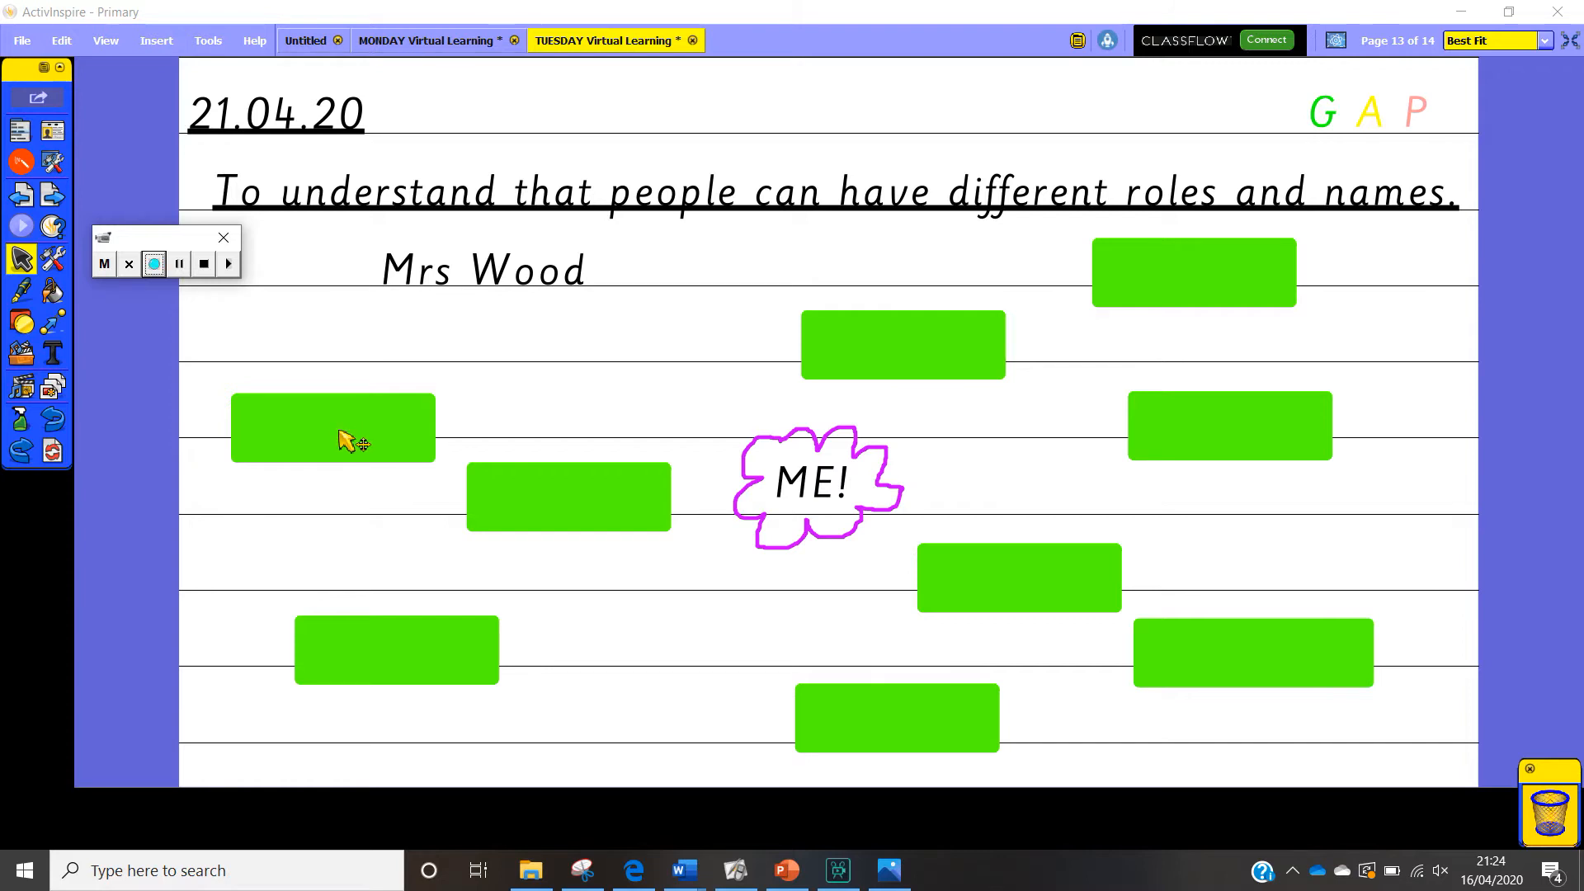
{"action": "left_click", "coordinate": [332, 426]}
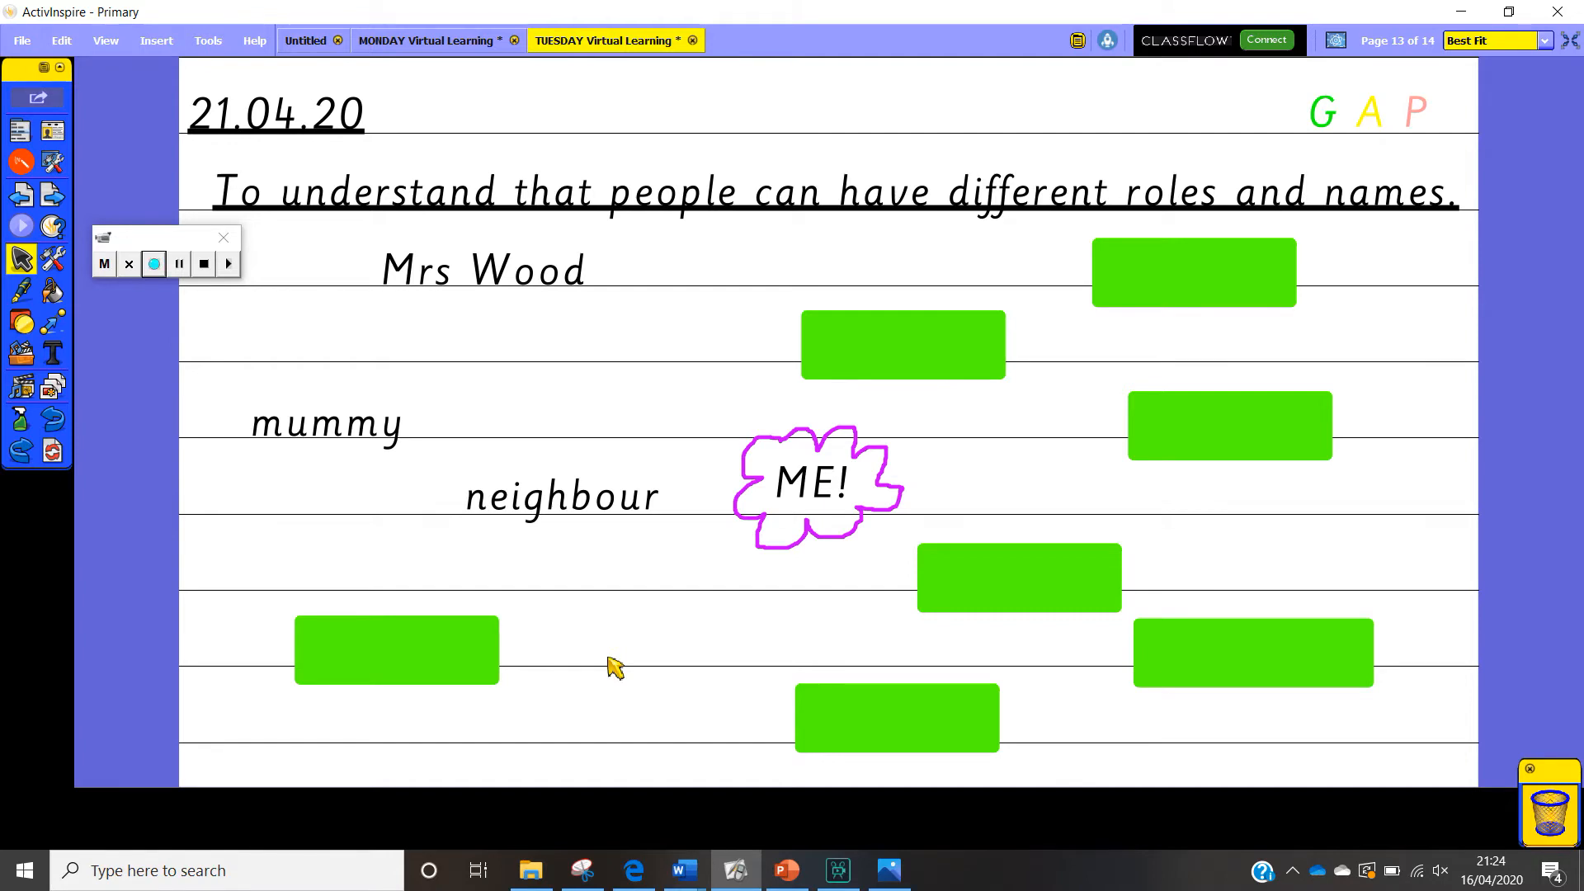
{"action": "mouse_move", "coordinate": [504, 661]}
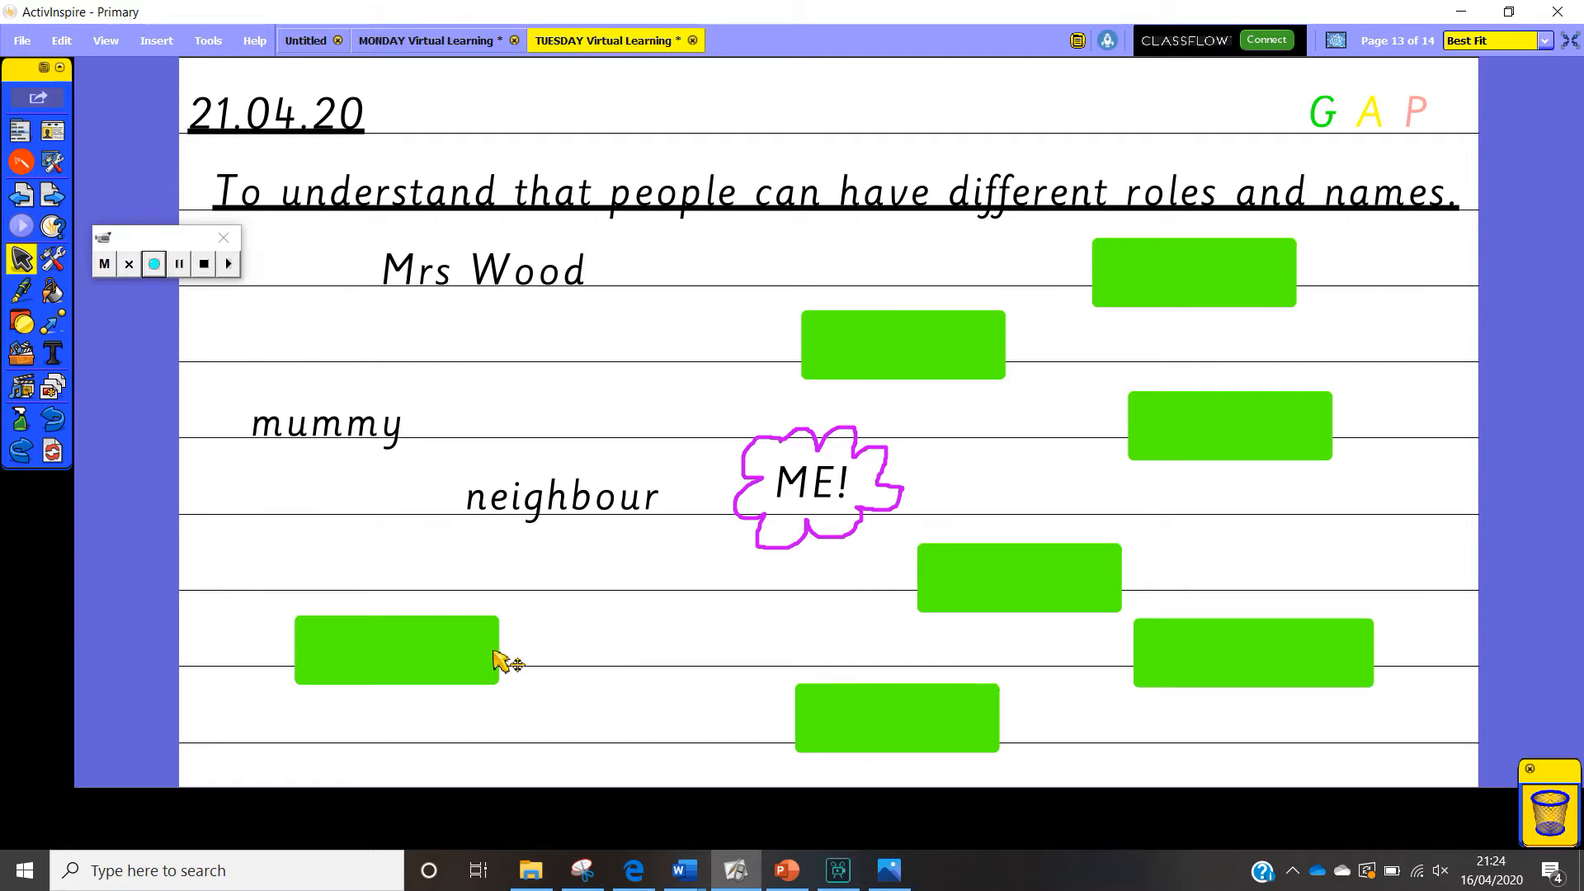
{"action": "left_click", "coordinate": [396, 649]}
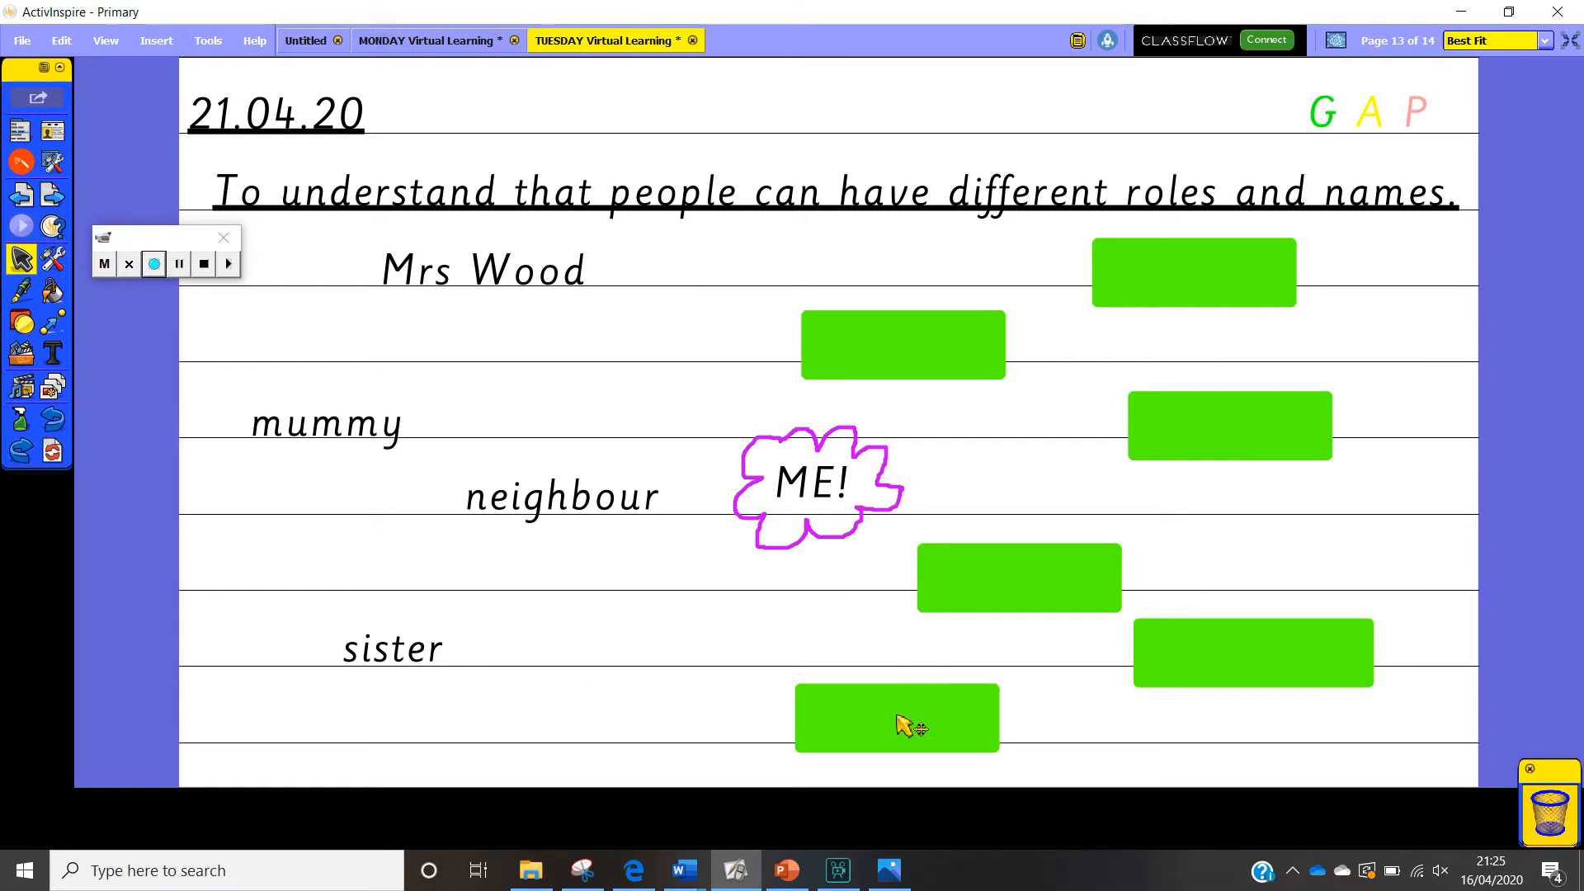
Remove the bottom-centre, below-ME! and bottom-right covers to reveal teacher, daughter and sister-in-law.
{"action": "left_click", "coordinate": [895, 717]}
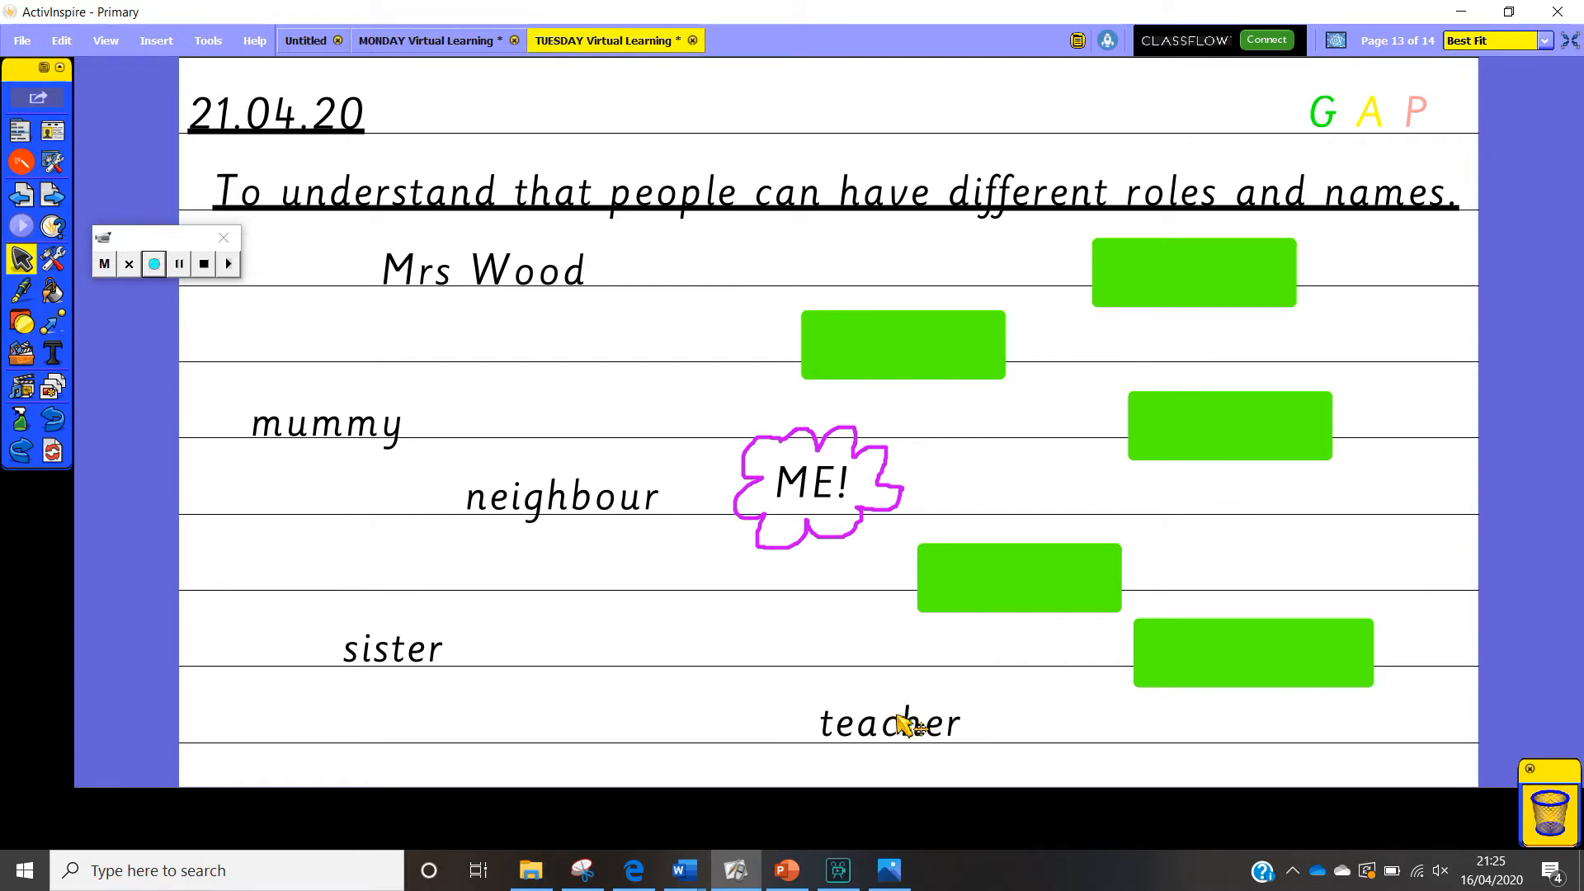
{"action": "mouse_move", "coordinate": [895, 775]}
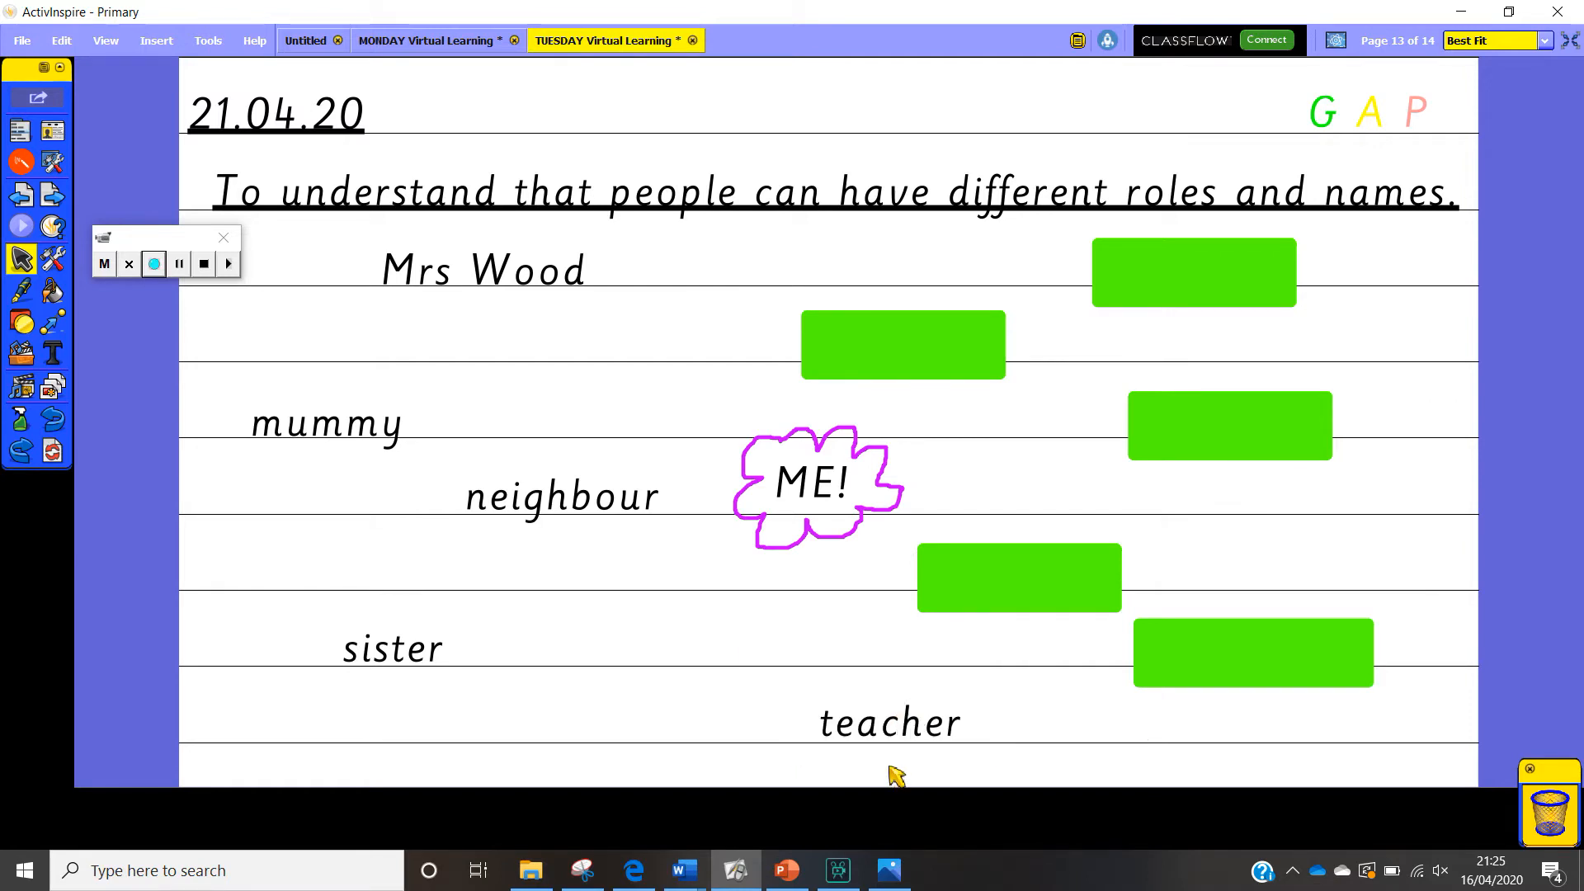
{"action": "mouse_move", "coordinate": [490, 308]}
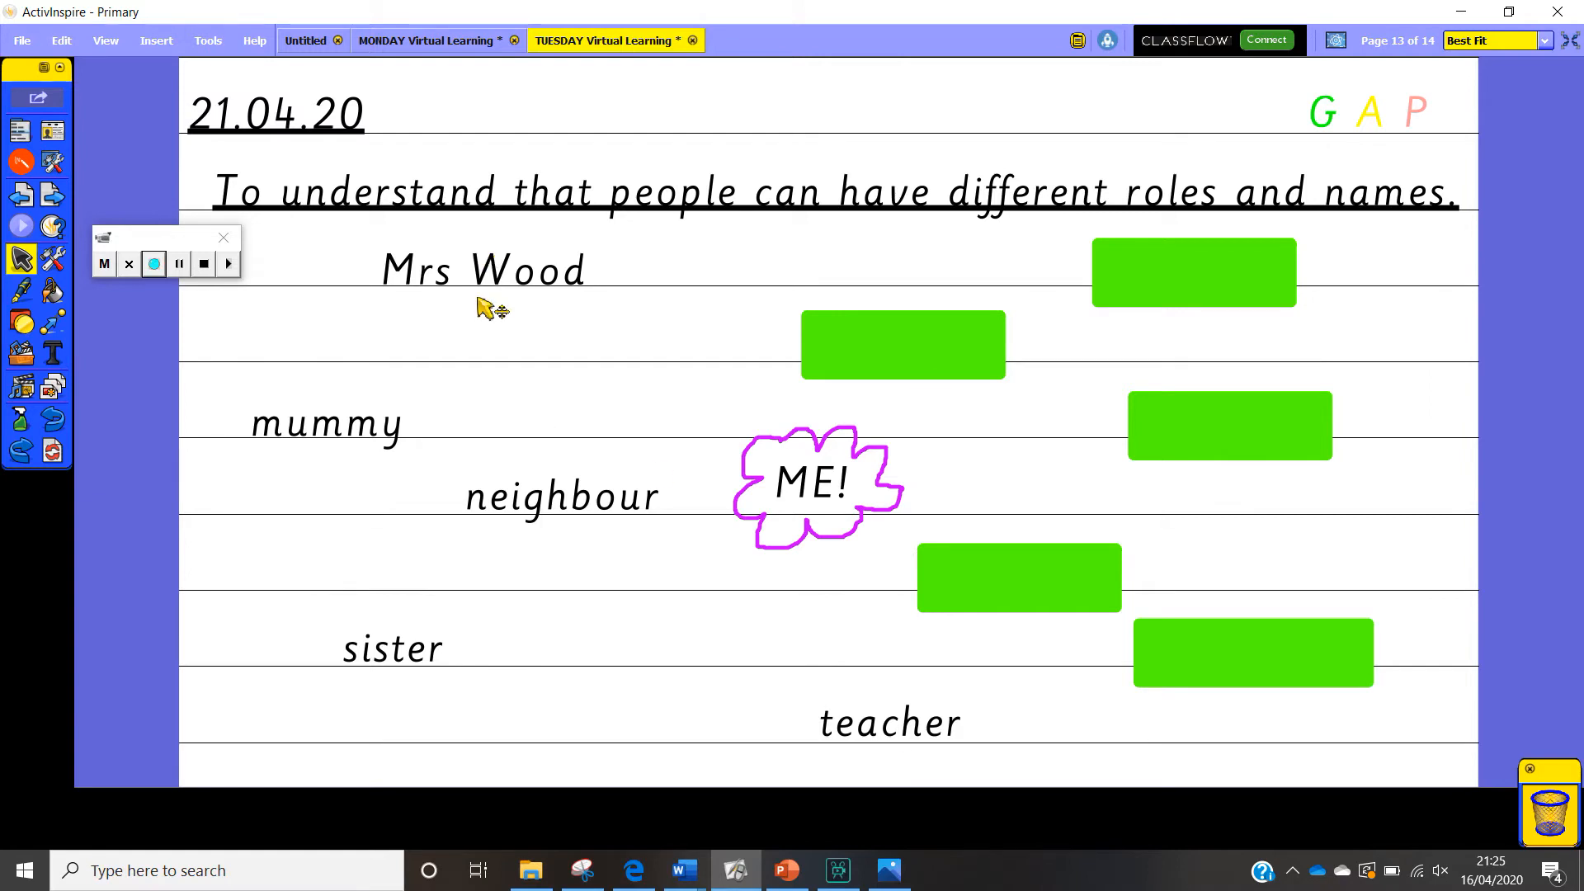
{"action": "mouse_move", "coordinate": [894, 769]}
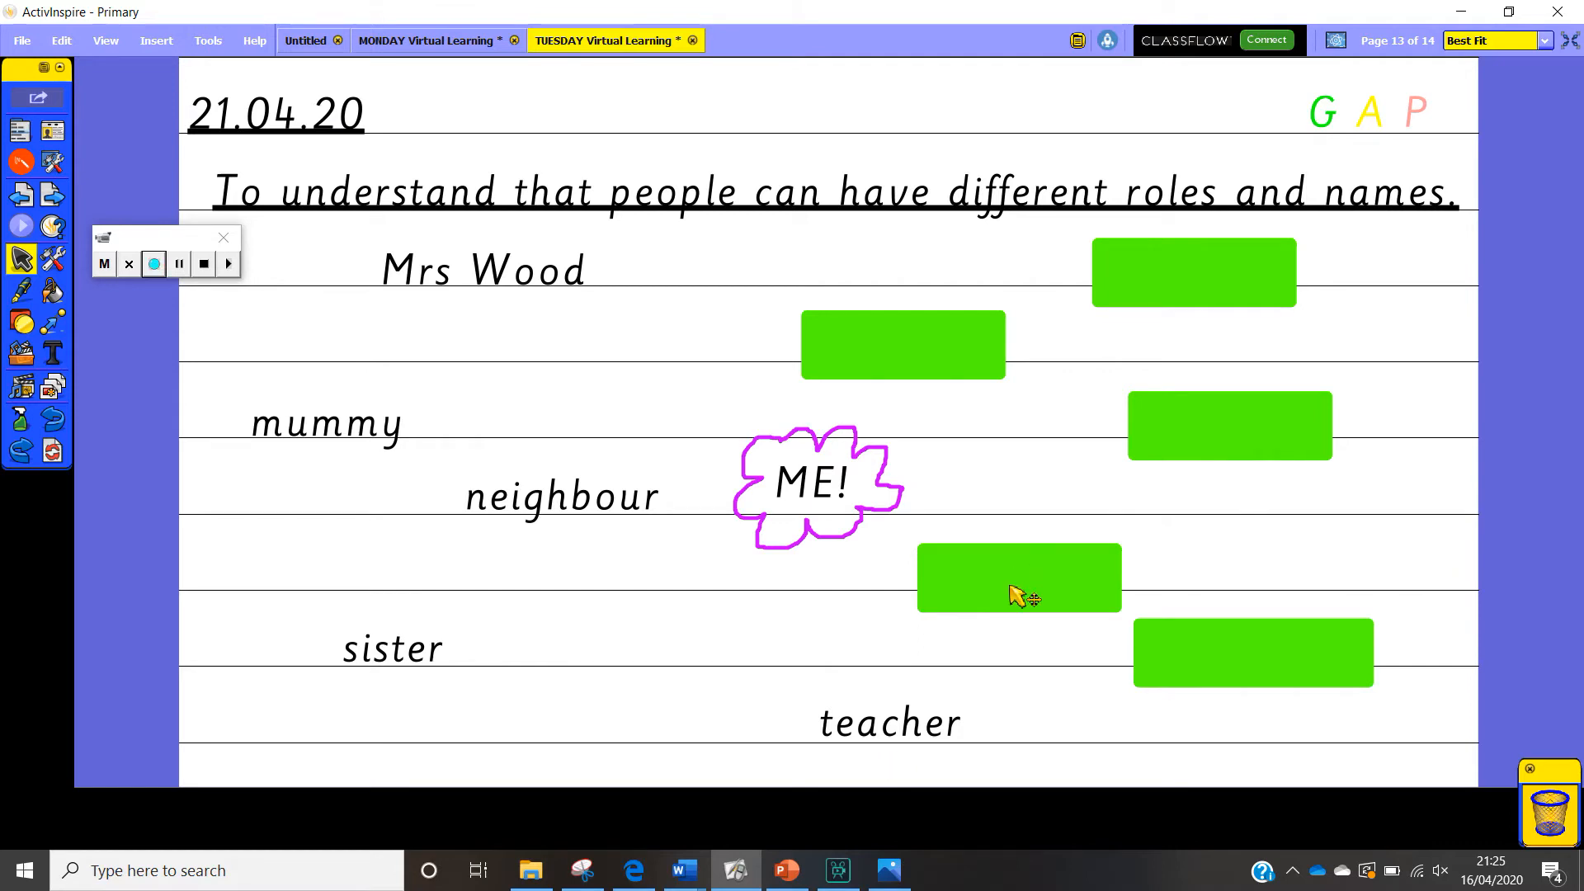
{"action": "left_click", "coordinate": [1017, 576]}
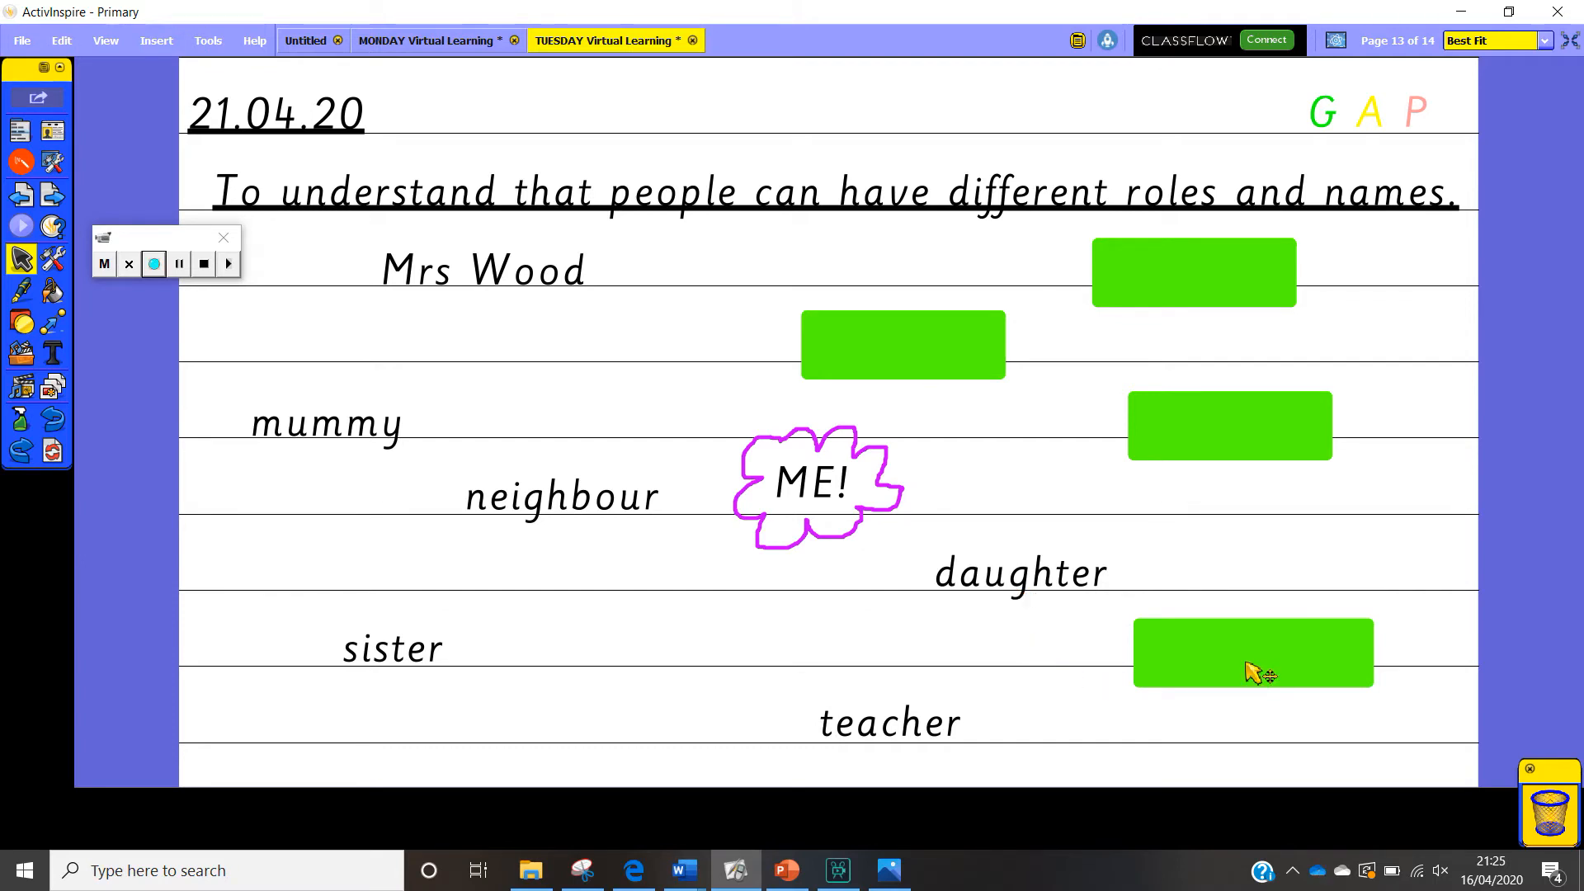
{"action": "left_click", "coordinate": [1252, 652]}
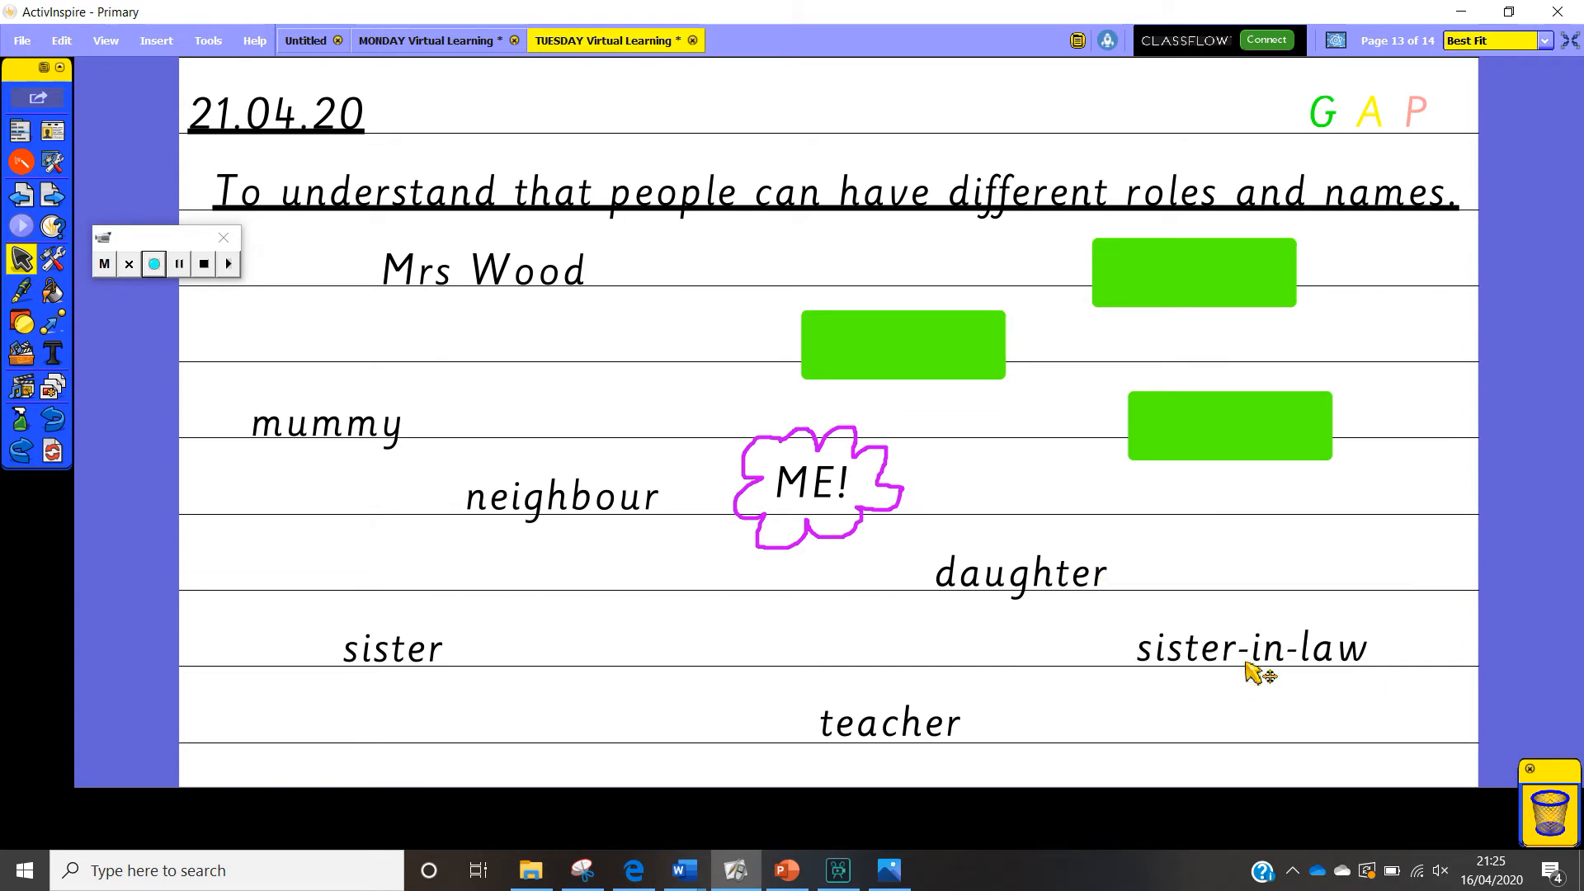
{"action": "mouse_move", "coordinate": [1408, 670]}
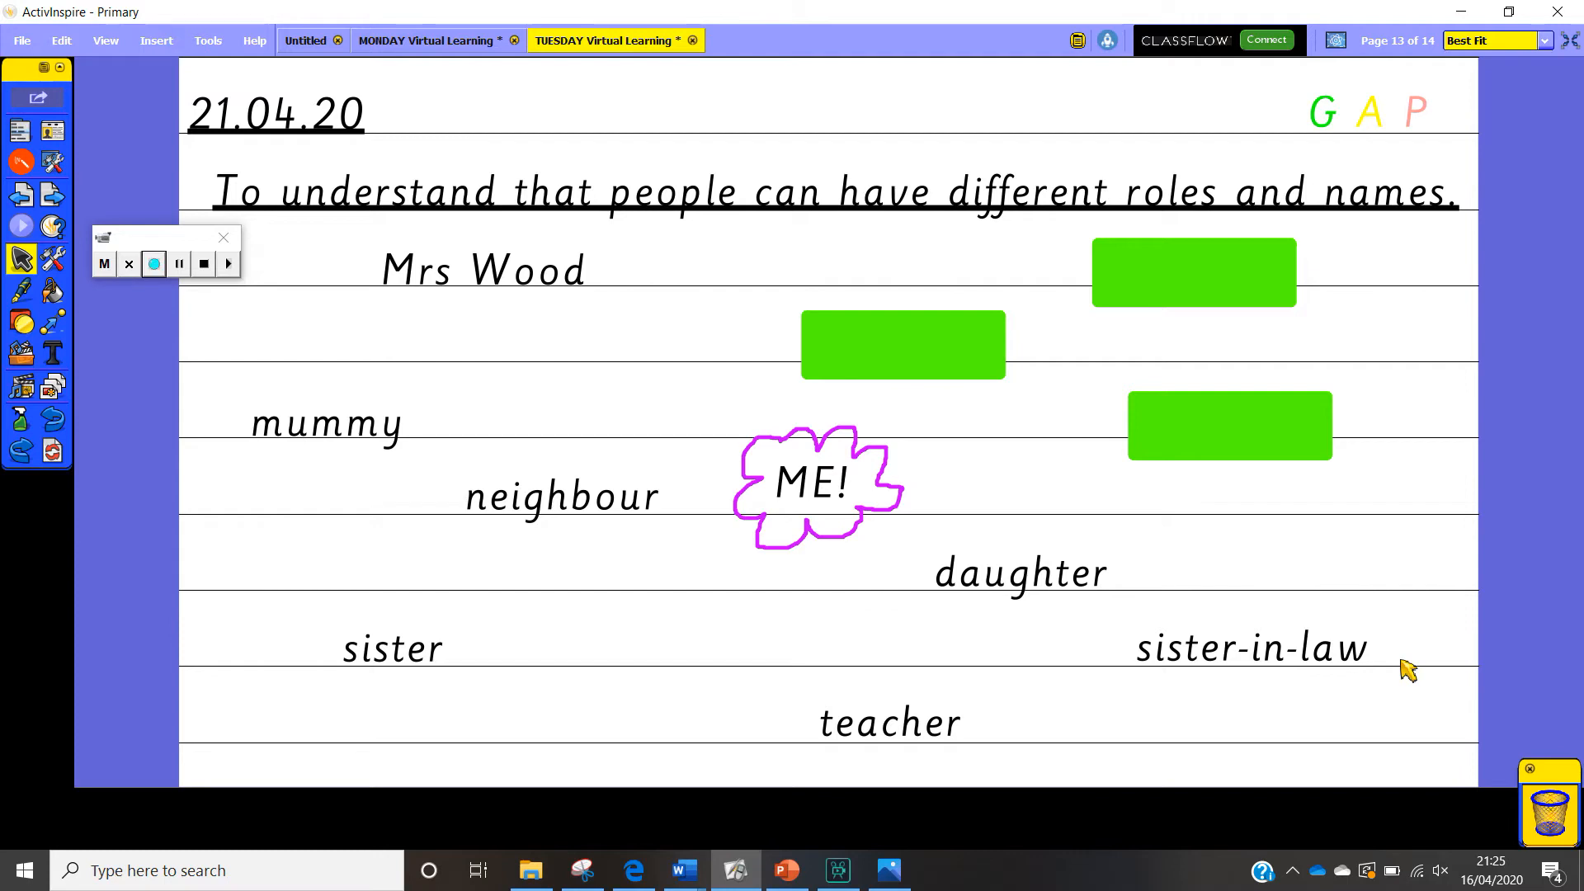
{"action": "mouse_move", "coordinate": [1280, 626]}
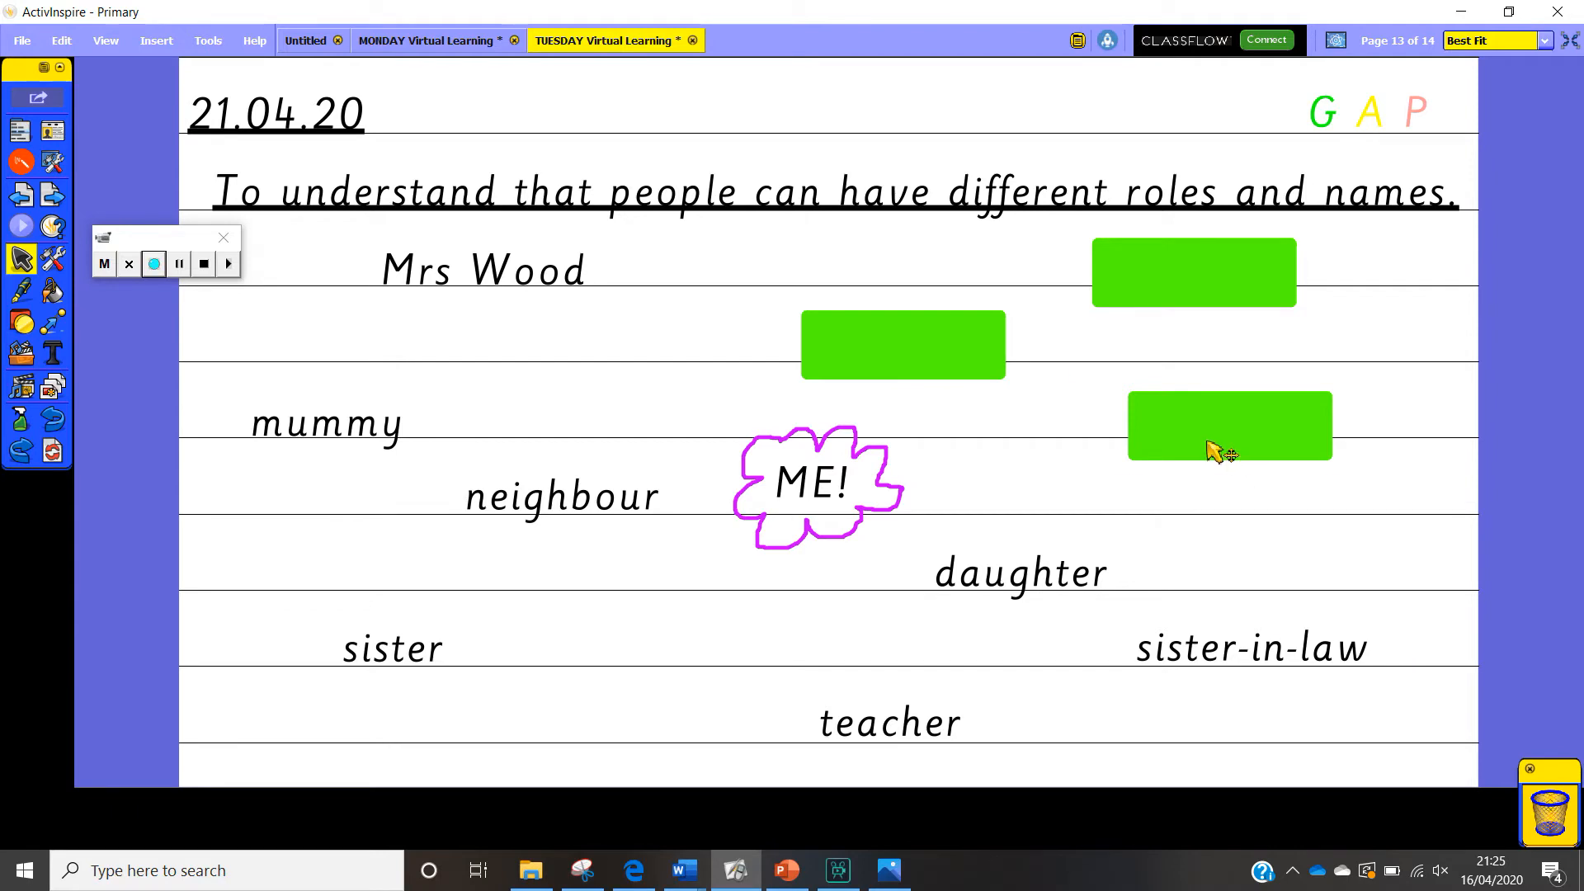
Remove the final right-side green covers so colleague, friend and aunty are visible.
{"action": "left_click", "coordinate": [1229, 424]}
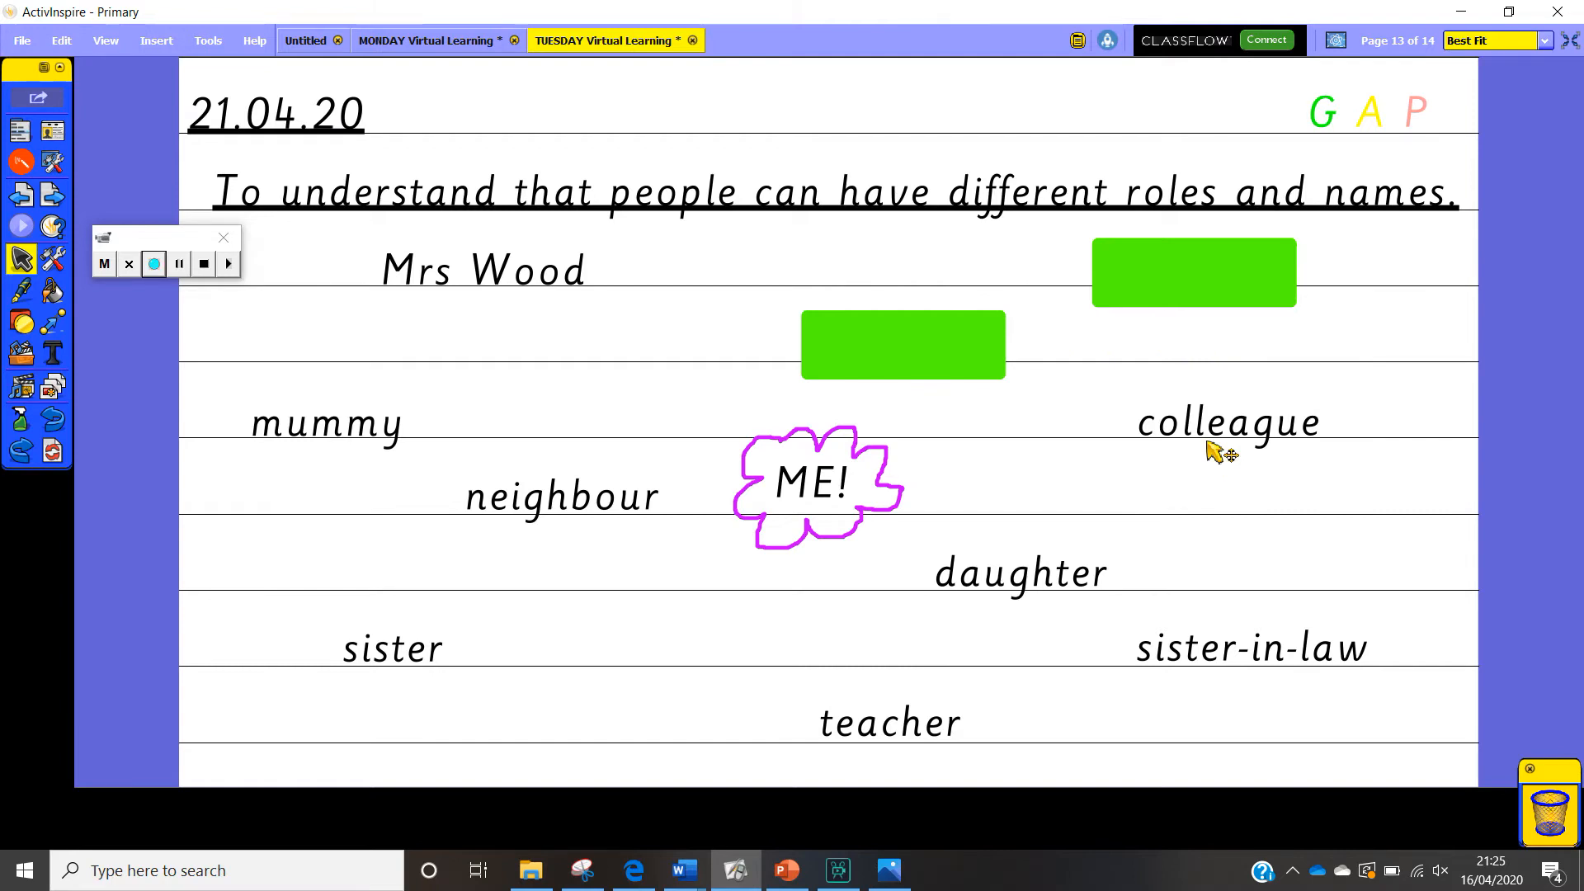
{"action": "mouse_move", "coordinate": [1241, 467]}
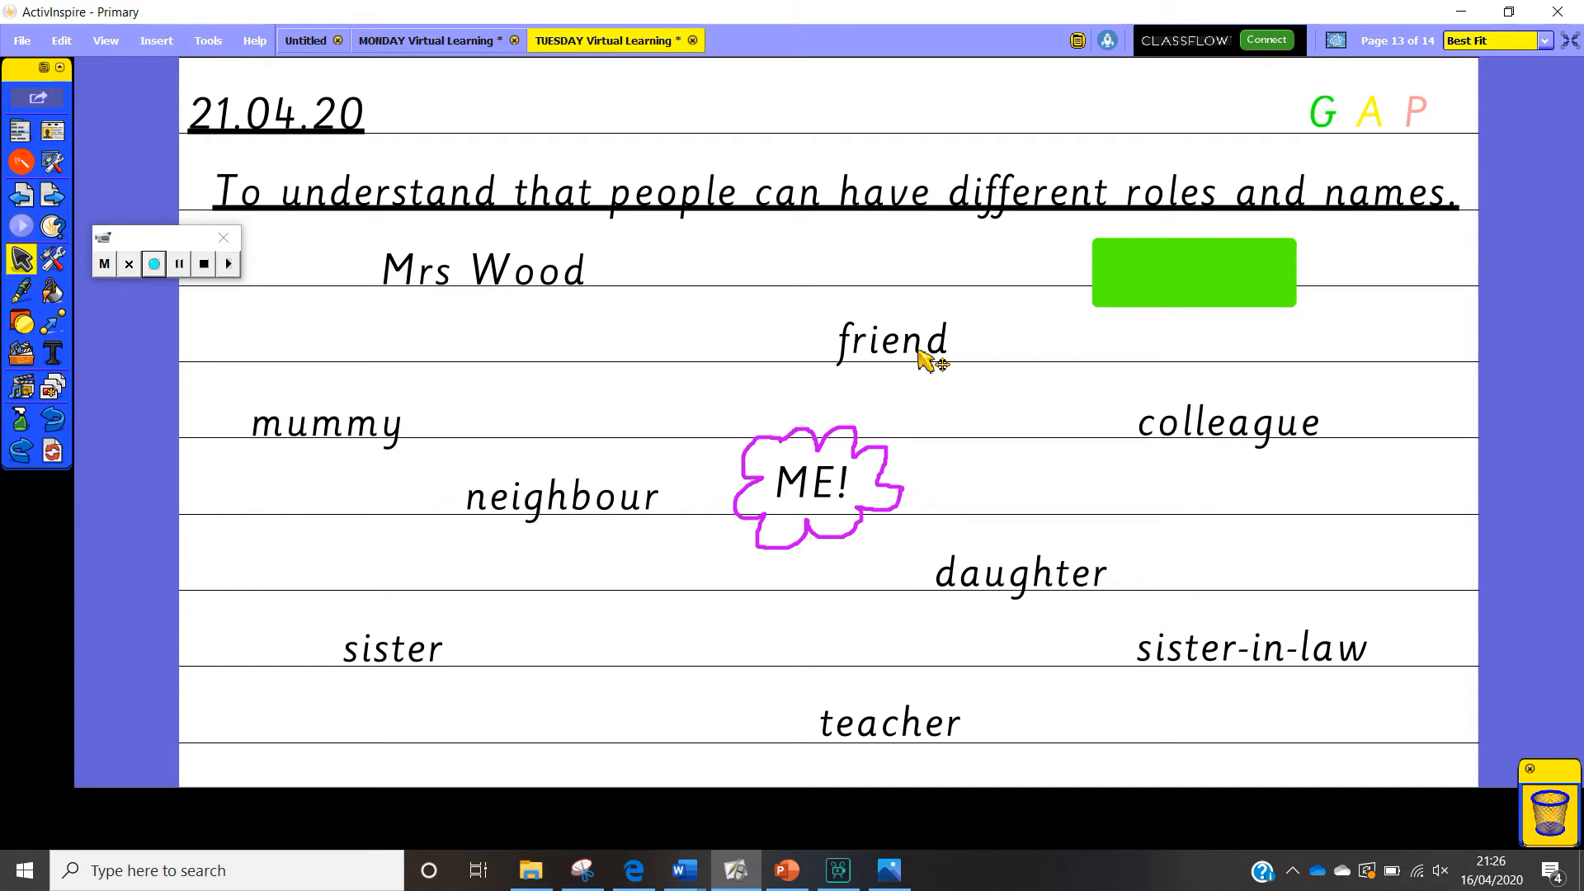
{"action": "mouse_move", "coordinate": [870, 378]}
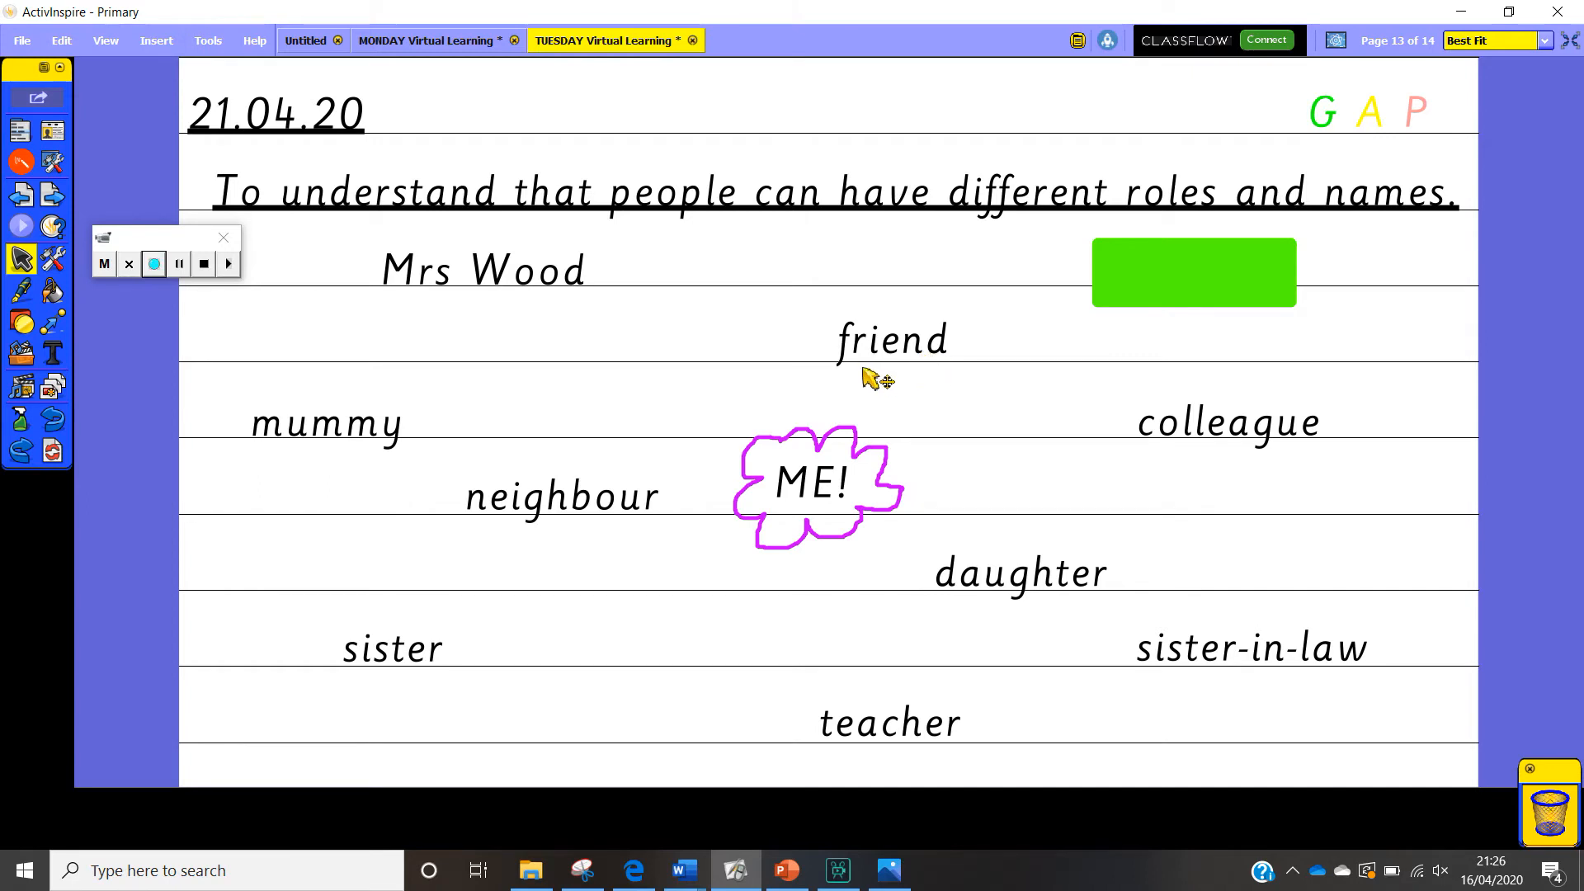
{"action": "mouse_move", "coordinate": [1125, 330]}
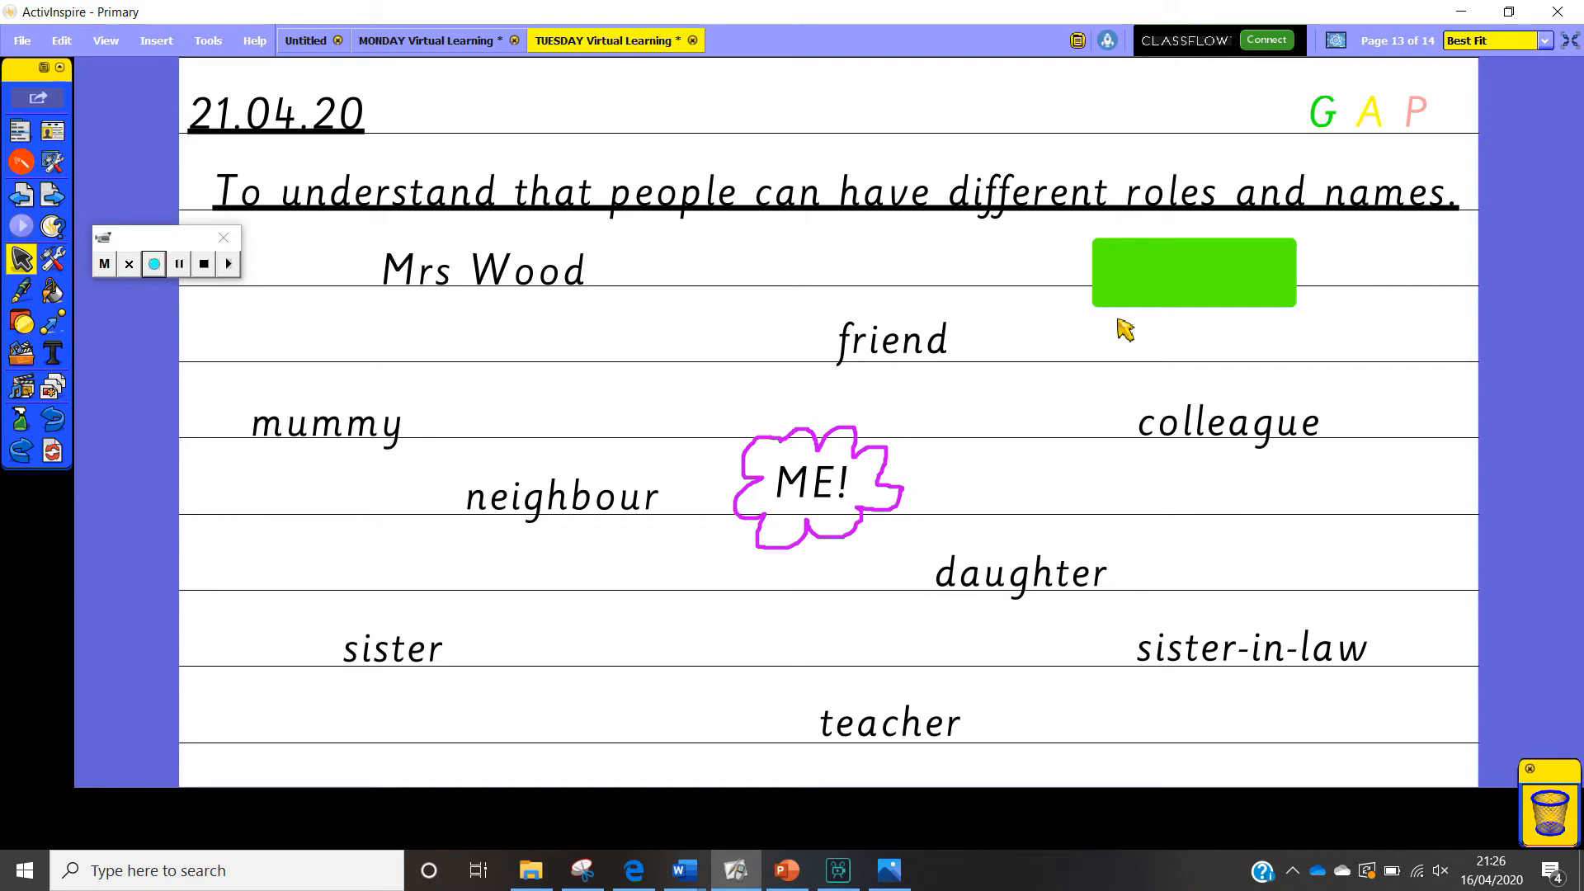
{"action": "left_click", "coordinate": [1192, 270]}
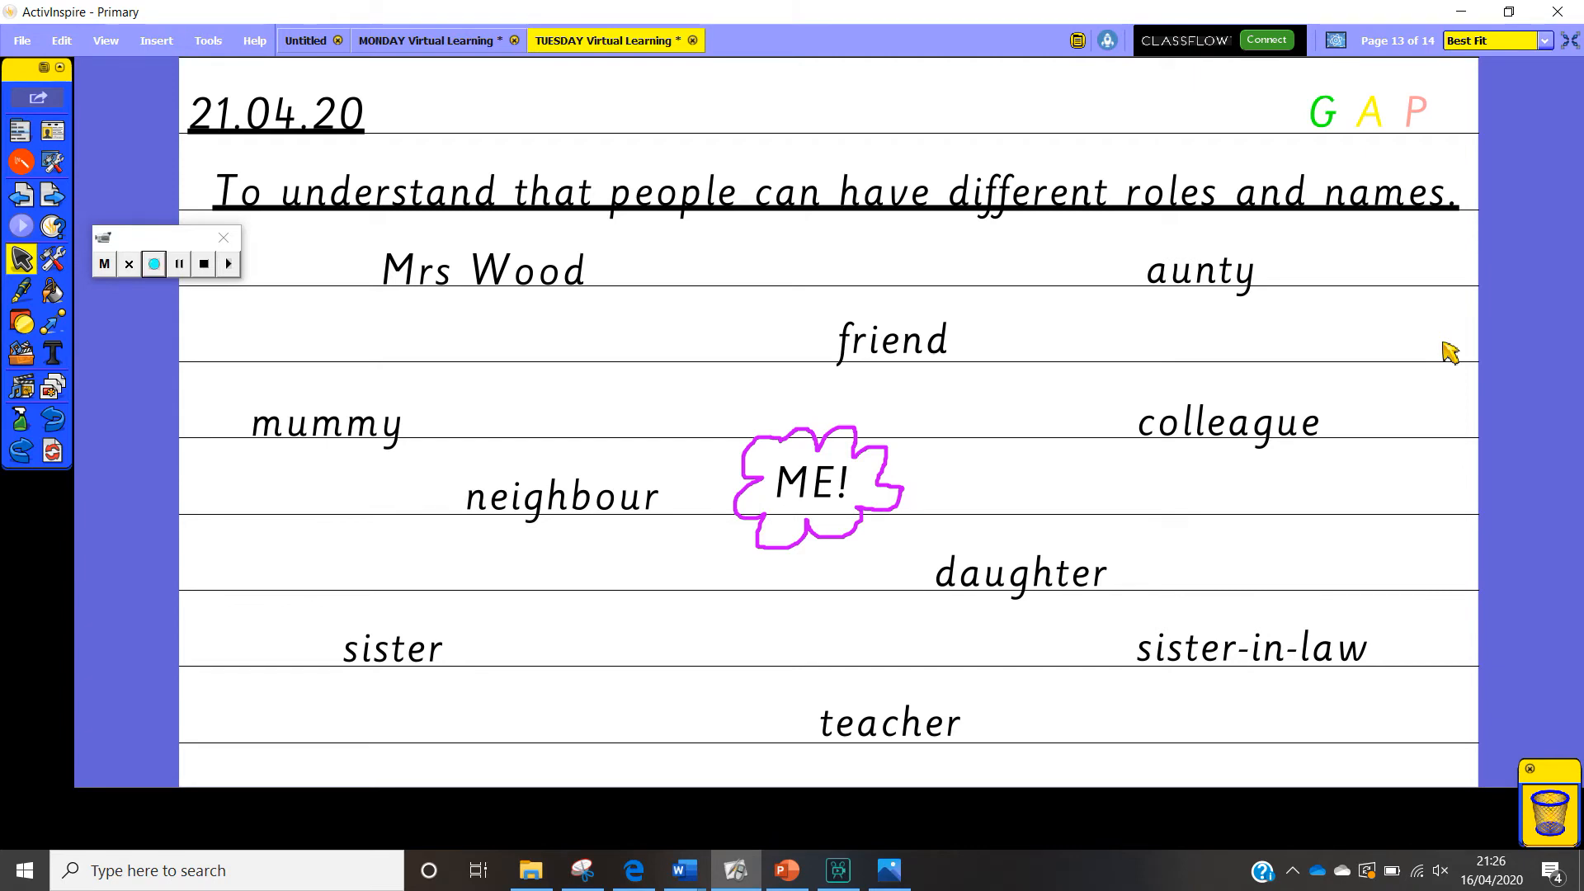
{"action": "left_click", "coordinate": [153, 264]}
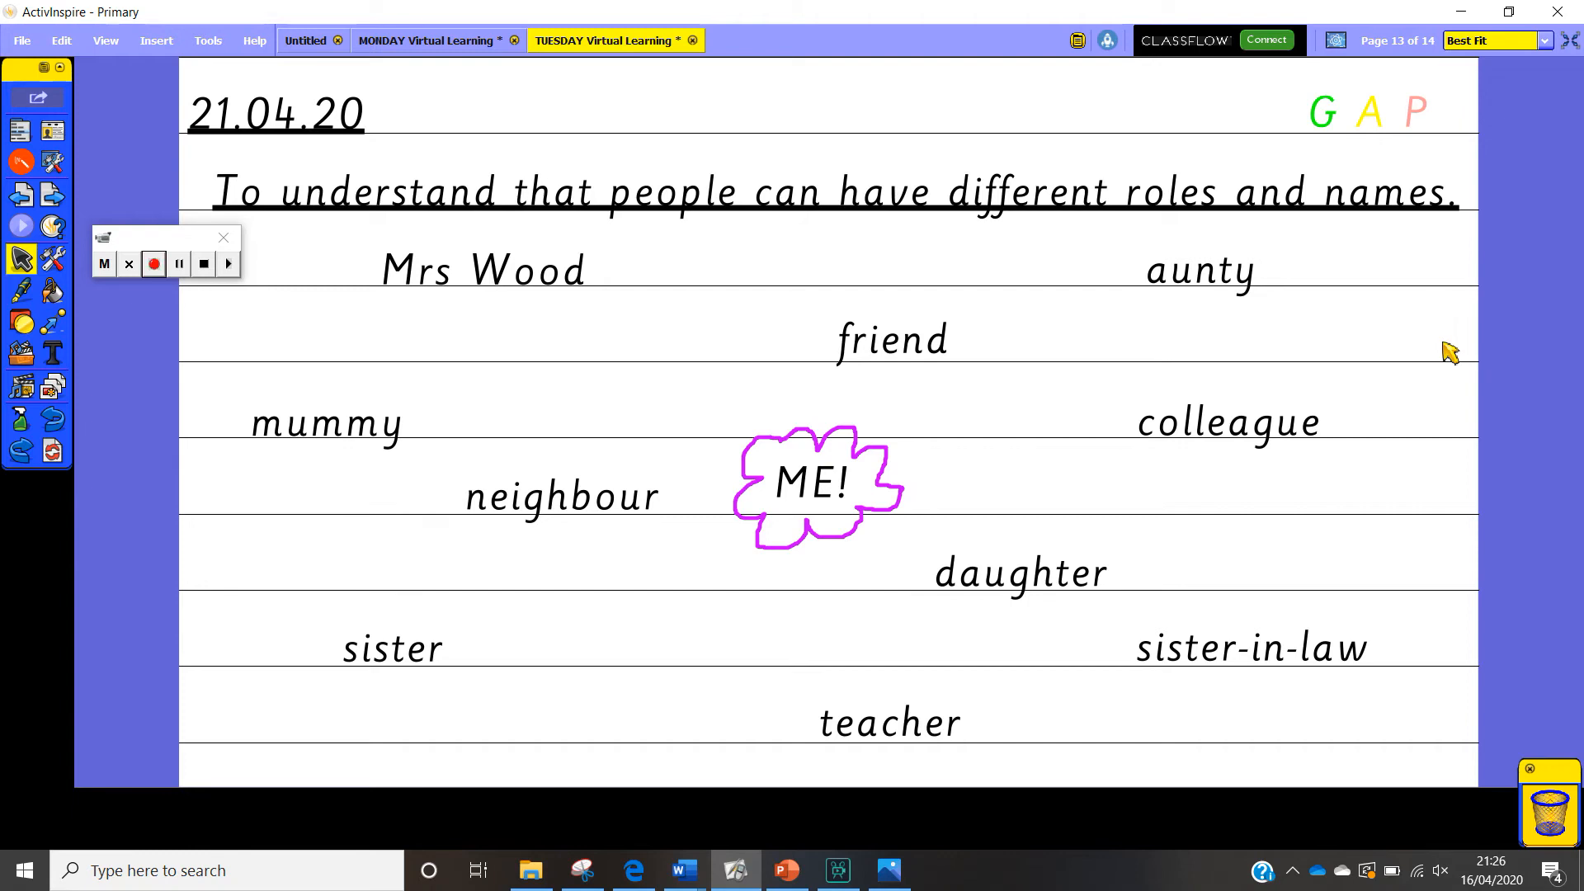
{"action": "mouse_move", "coordinate": [308, 623]}
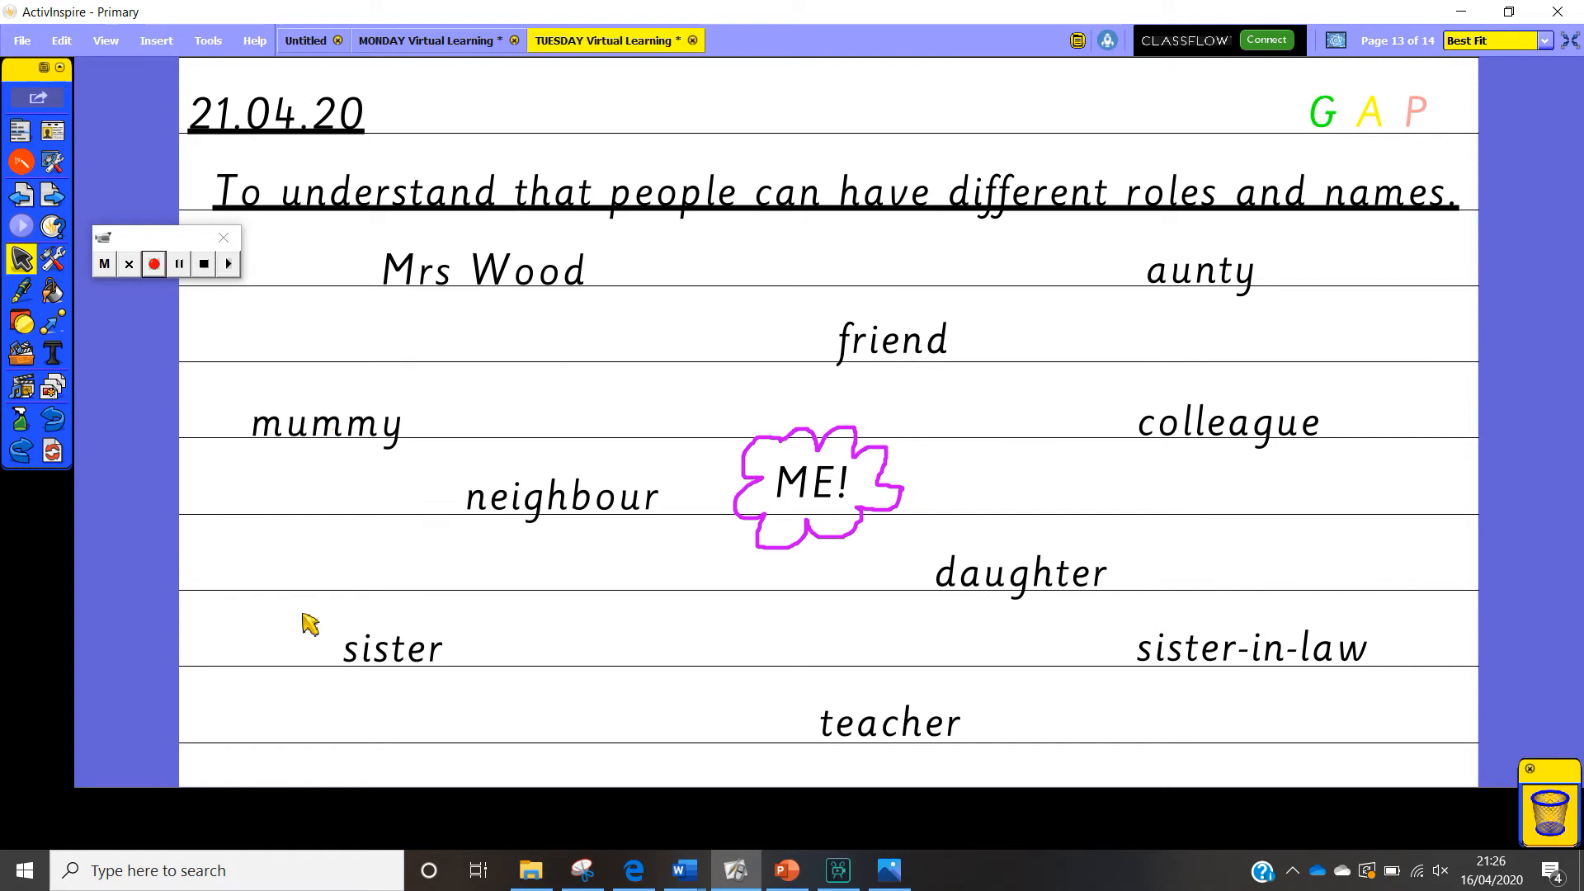
{"action": "mouse_move", "coordinate": [558, 604]}
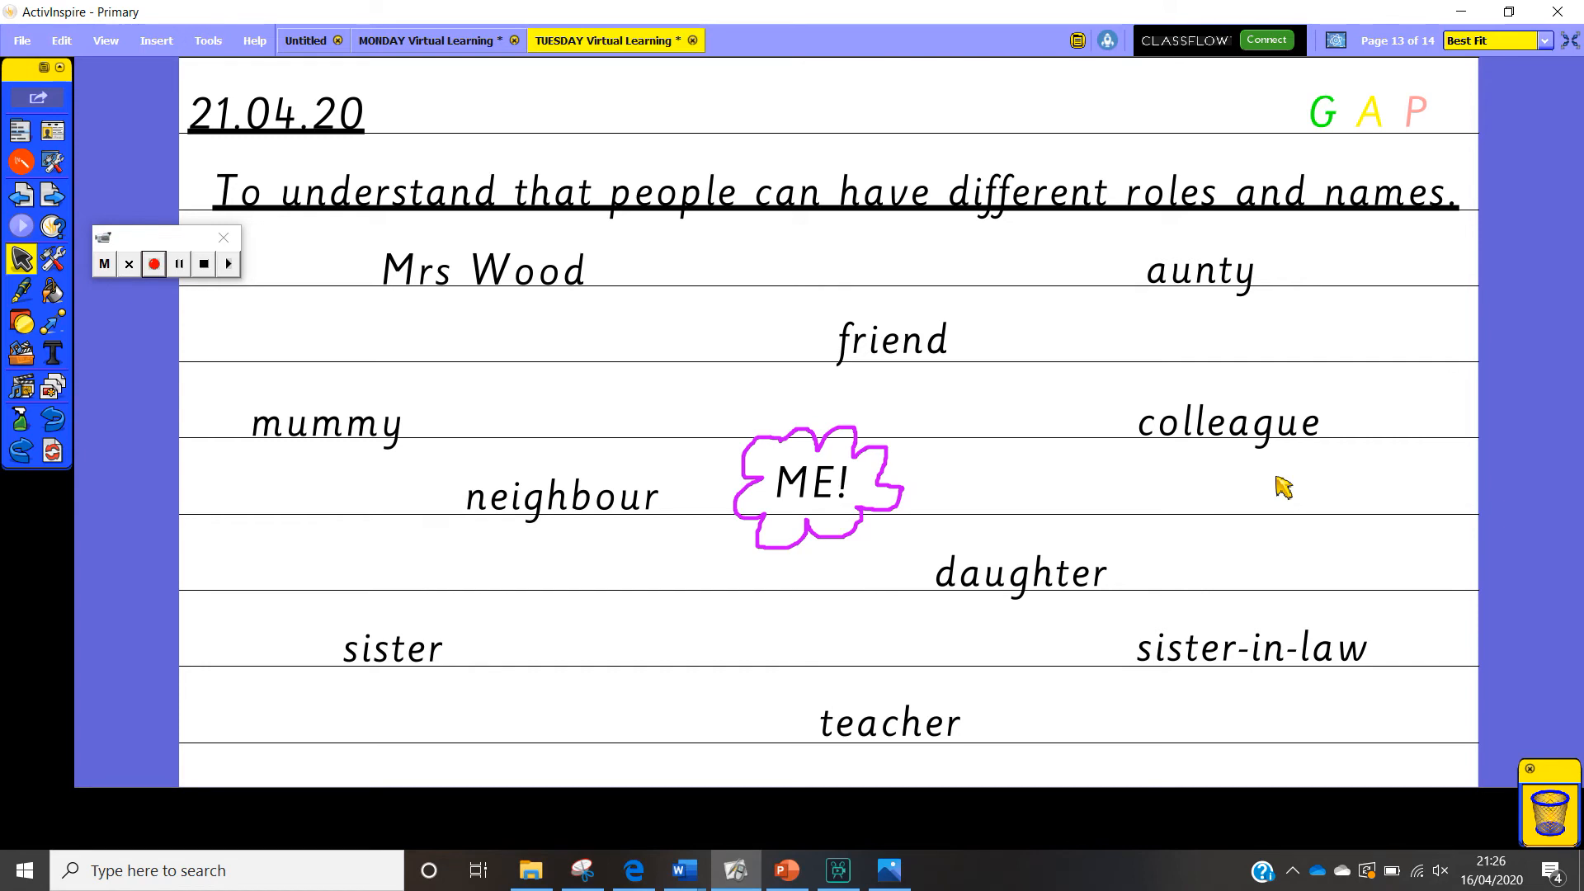
{"action": "mouse_move", "coordinate": [1067, 537]}
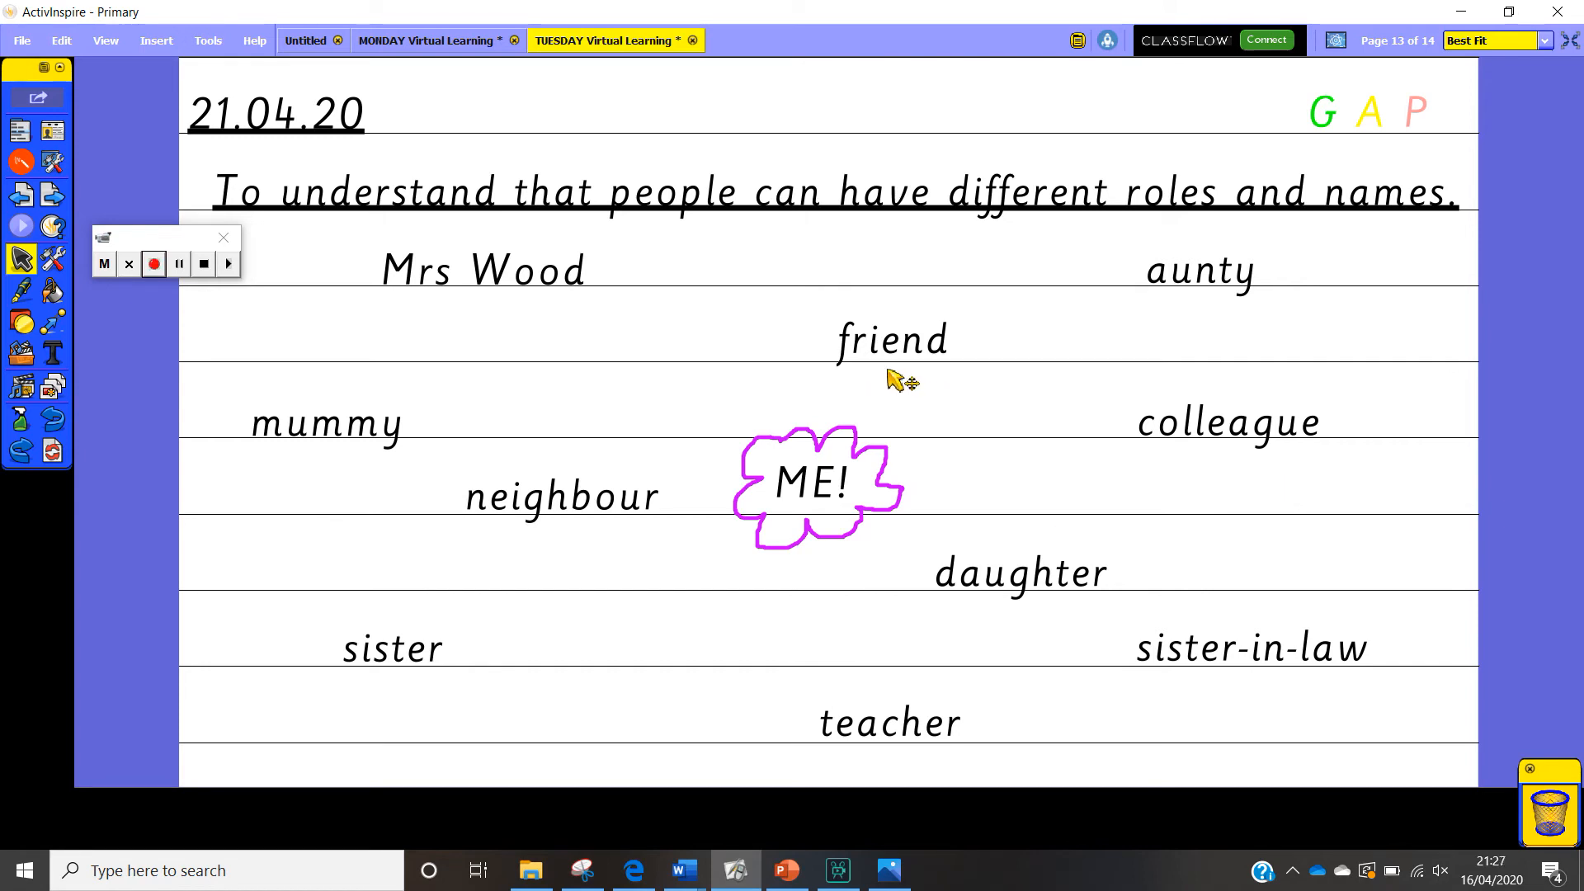
{"action": "mouse_move", "coordinate": [589, 539]}
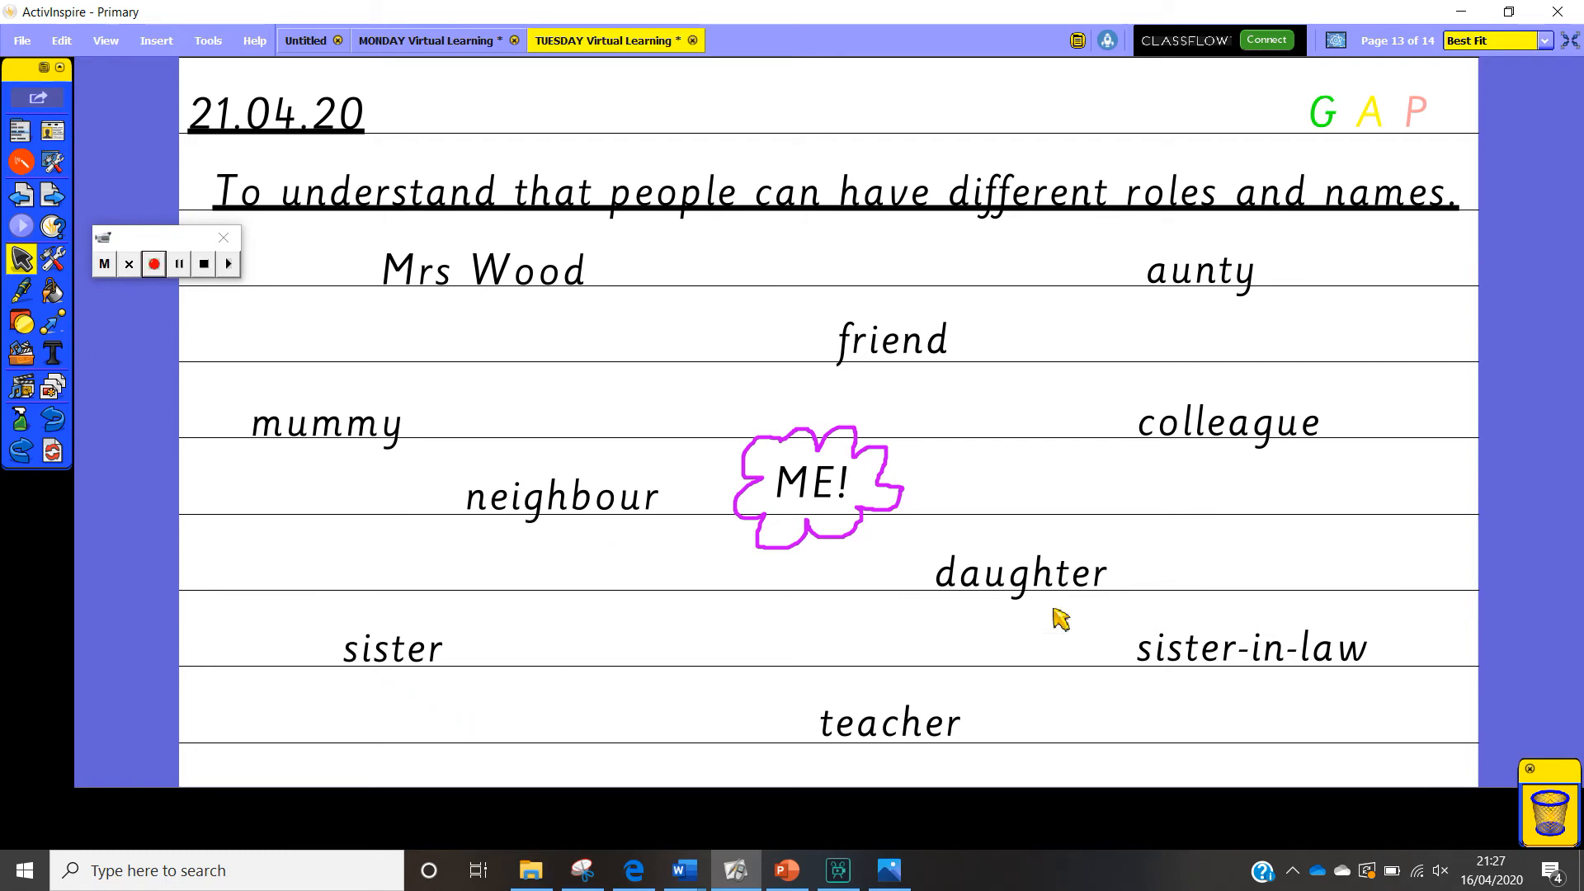
{"action": "mouse_move", "coordinate": [1056, 618]}
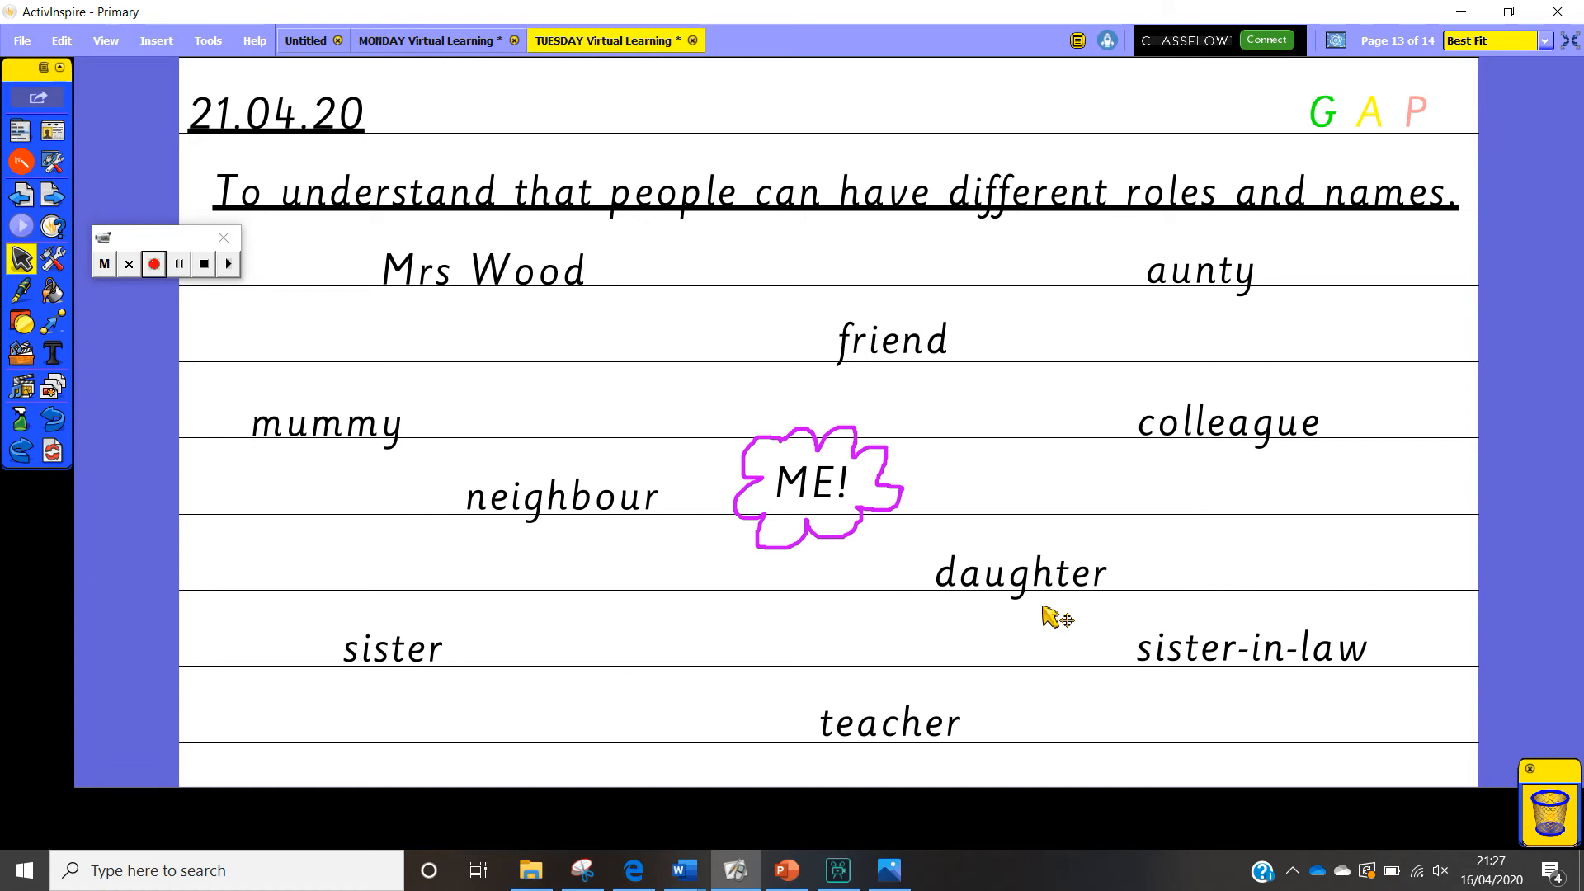
{"action": "mouse_move", "coordinate": [402, 700]}
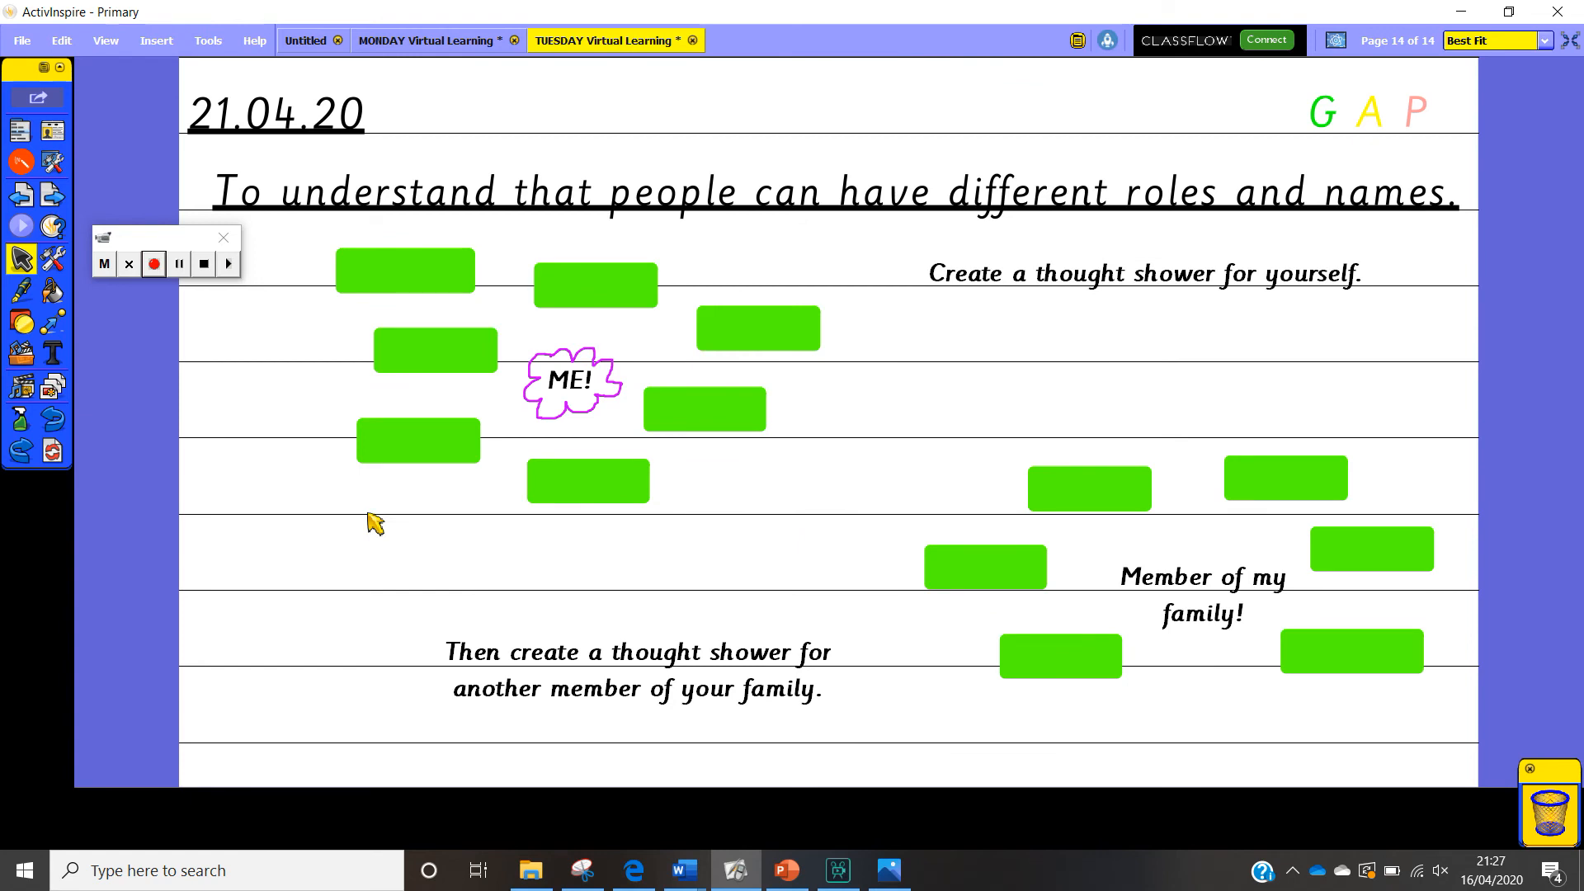
{"action": "mouse_move", "coordinate": [1253, 300]}
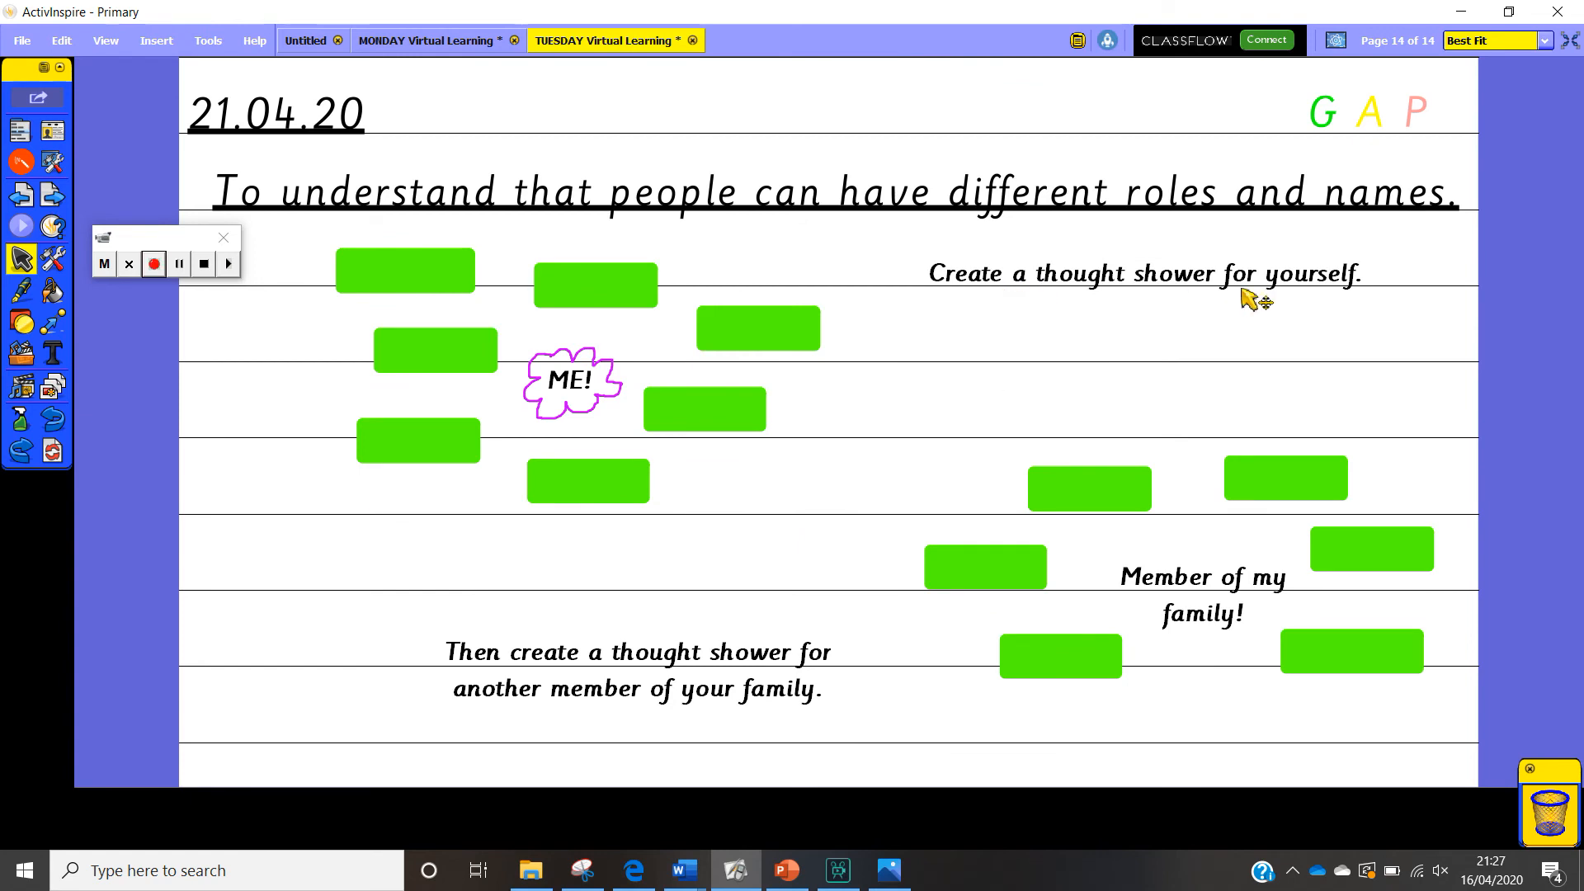
{"action": "mouse_move", "coordinate": [587, 417]}
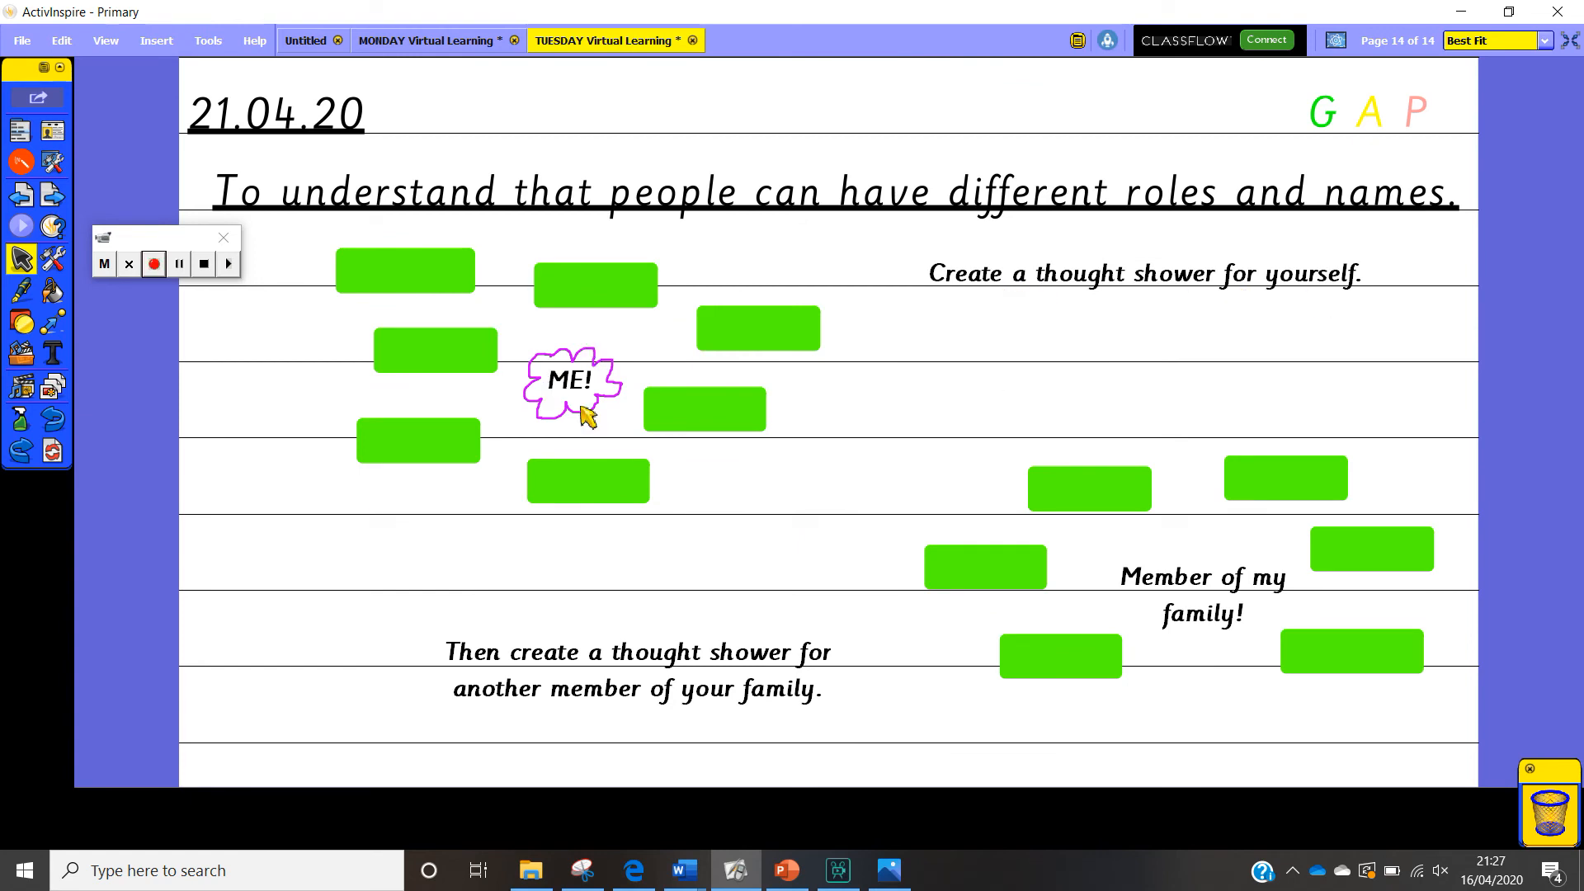
{"action": "mouse_move", "coordinate": [607, 379]}
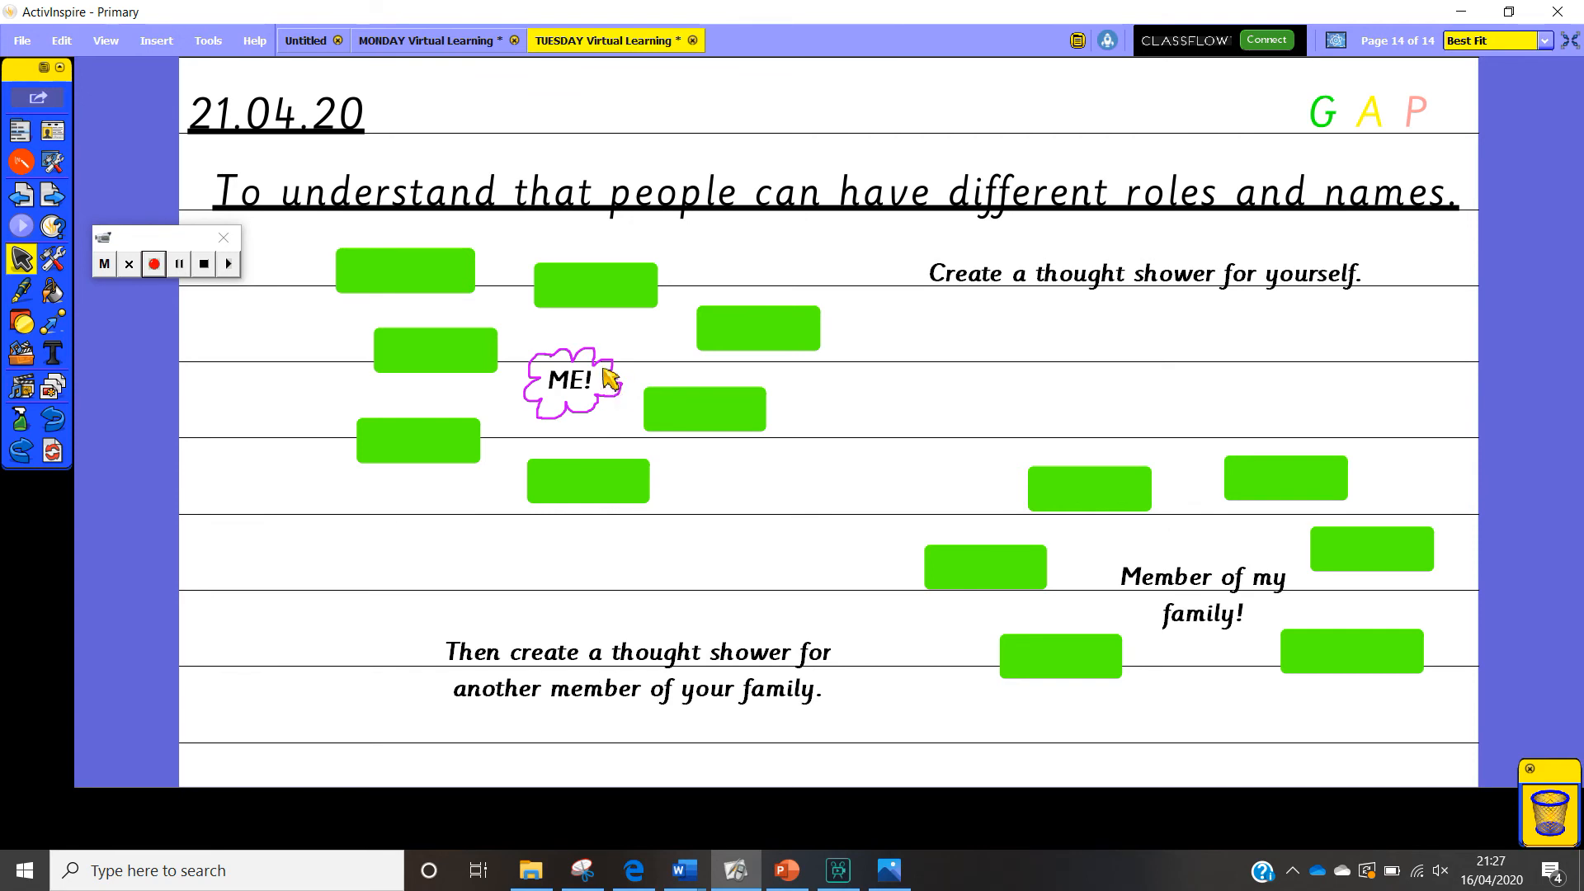
{"action": "mouse_move", "coordinate": [465, 364]}
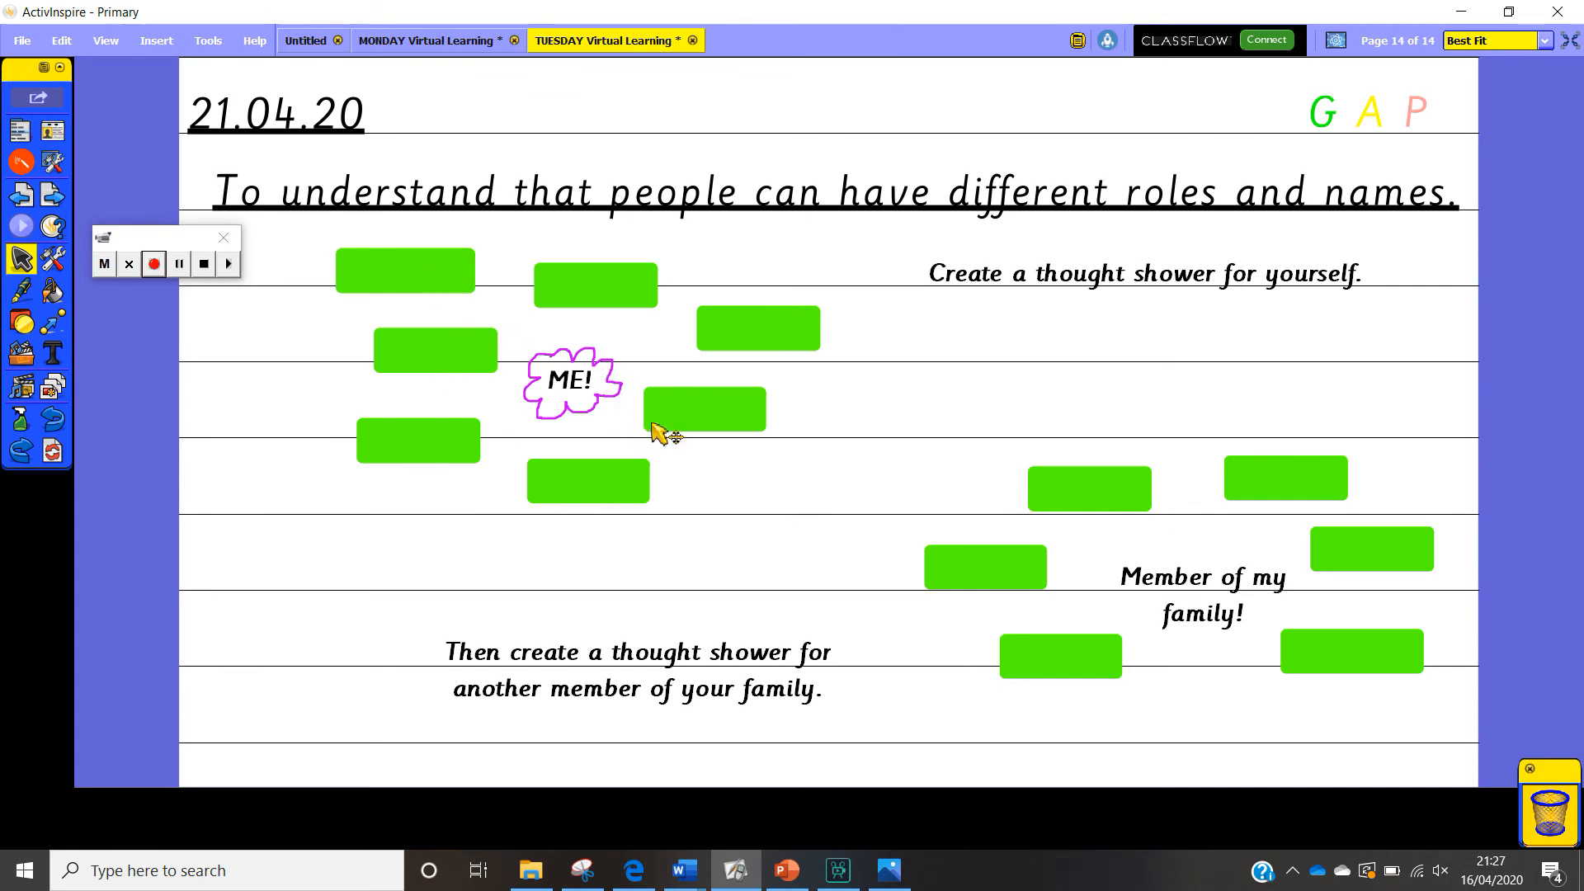
{"action": "mouse_move", "coordinate": [584, 303]}
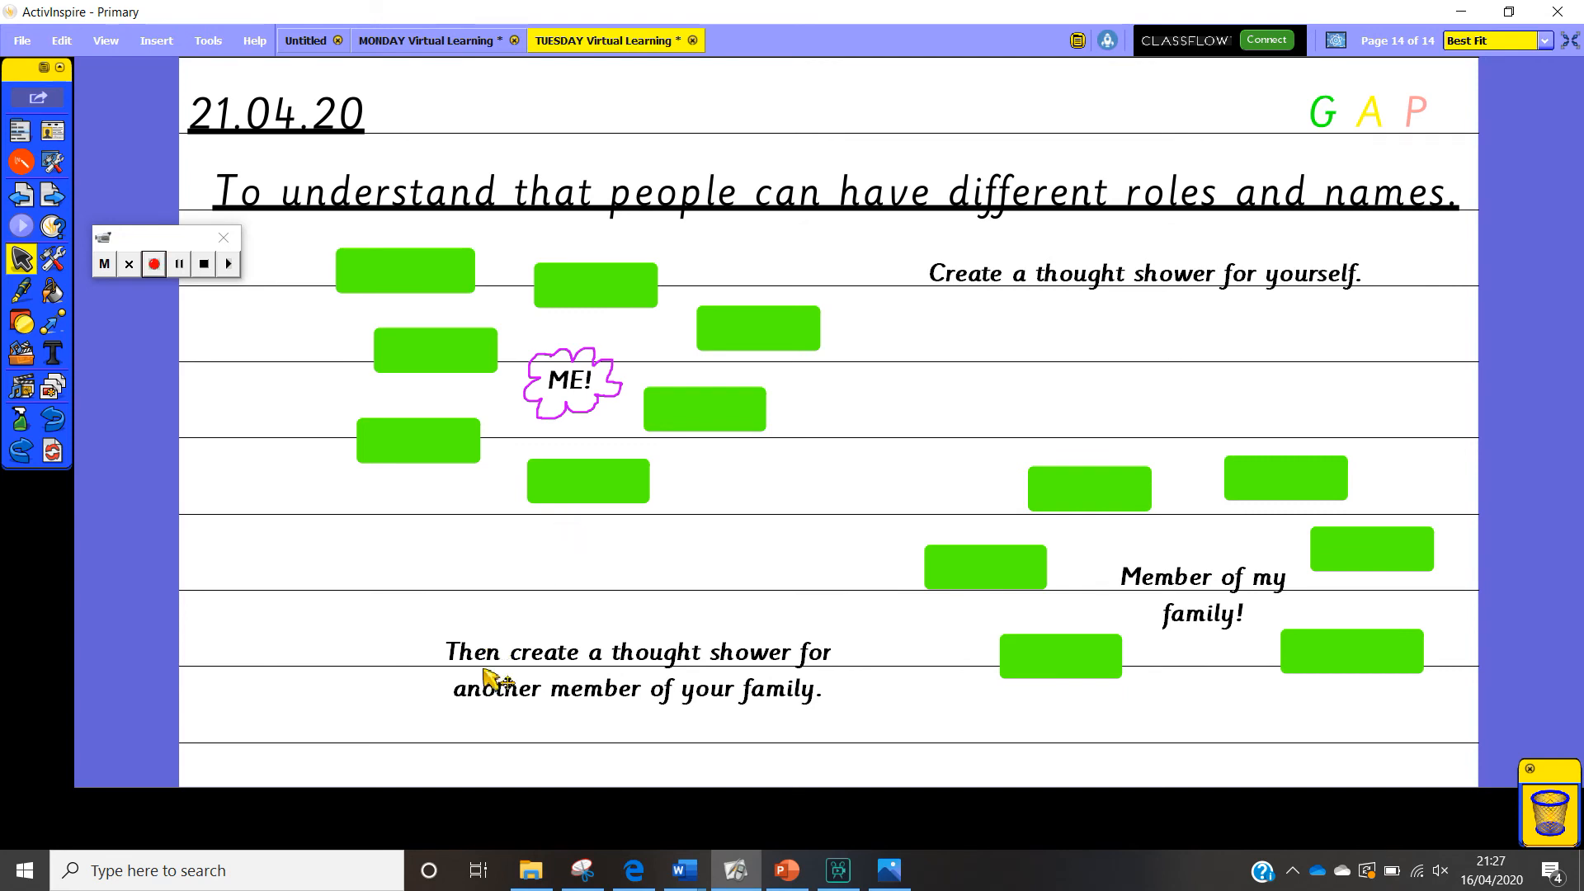
{"action": "mouse_move", "coordinate": [413, 682]}
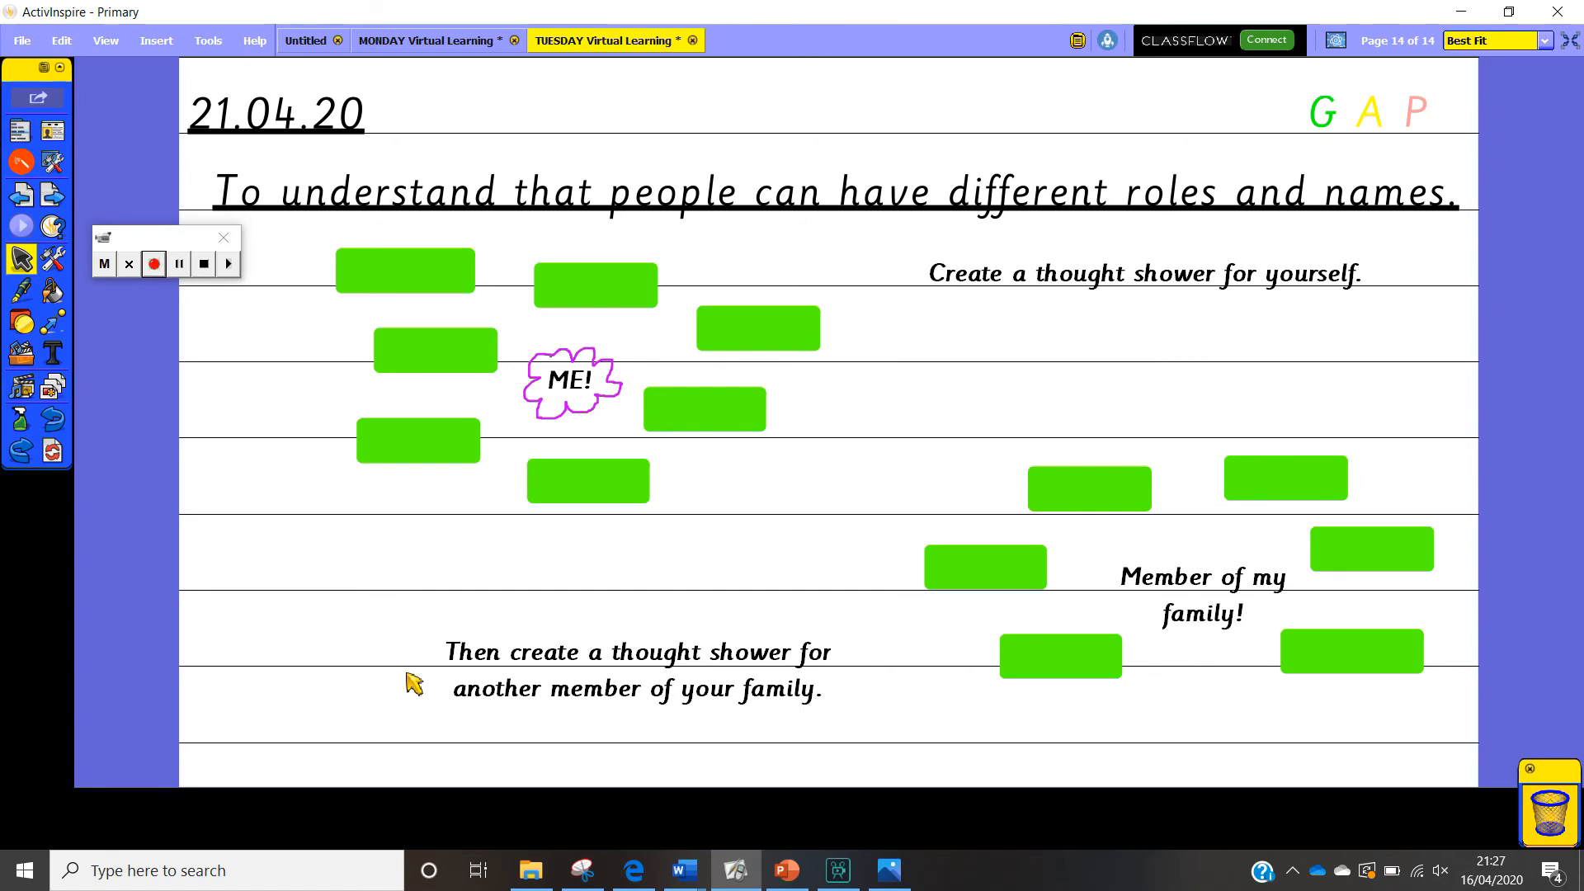
{"action": "mouse_move", "coordinate": [424, 663]}
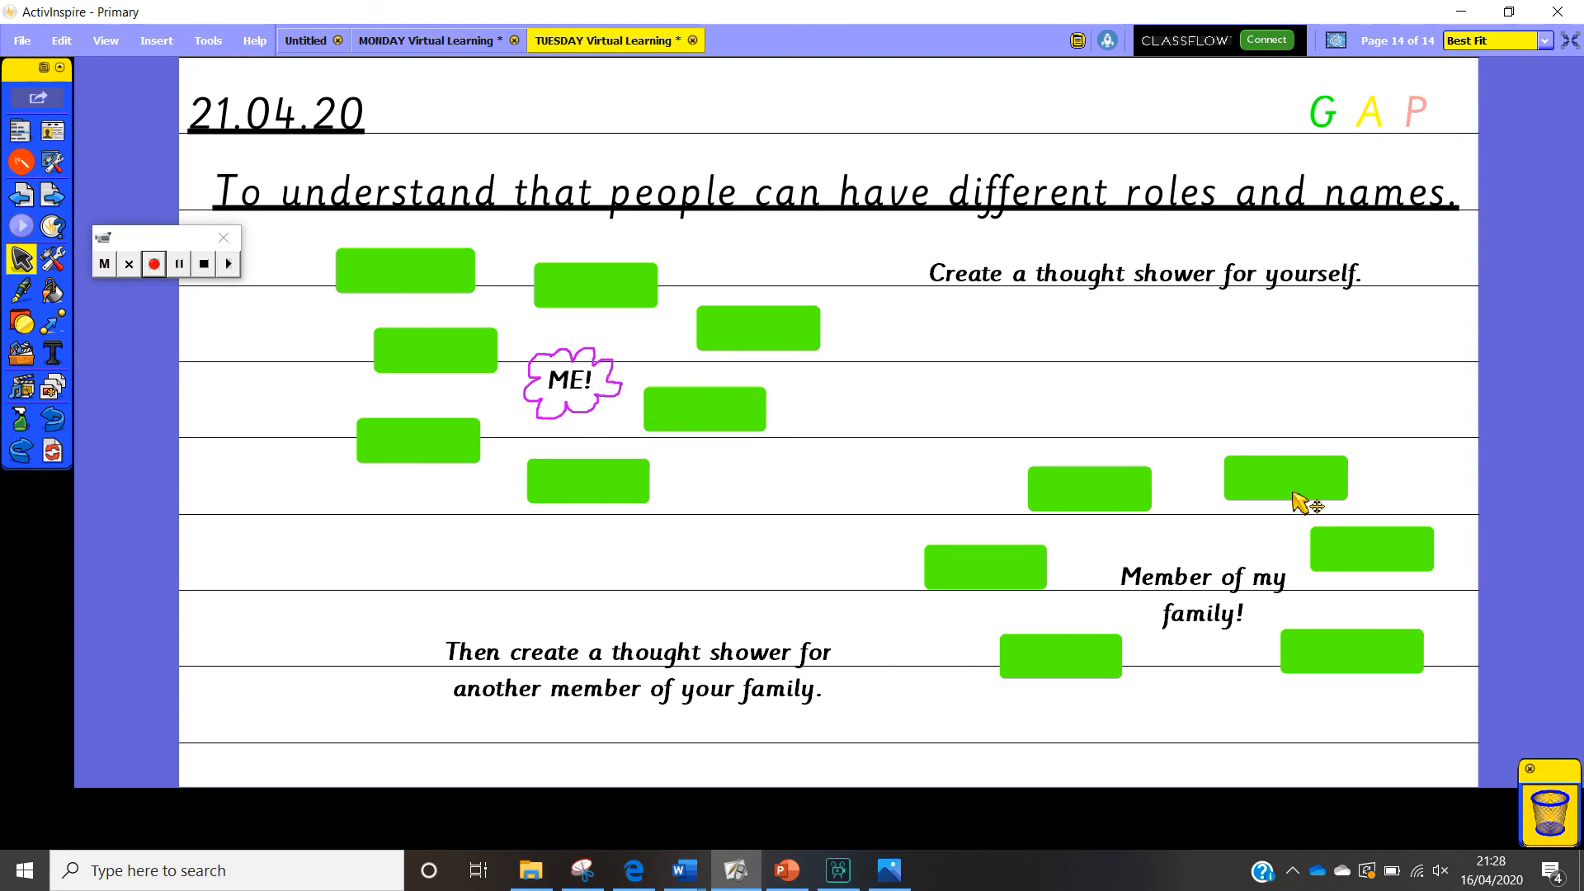
{"action": "mouse_move", "coordinate": [881, 429]}
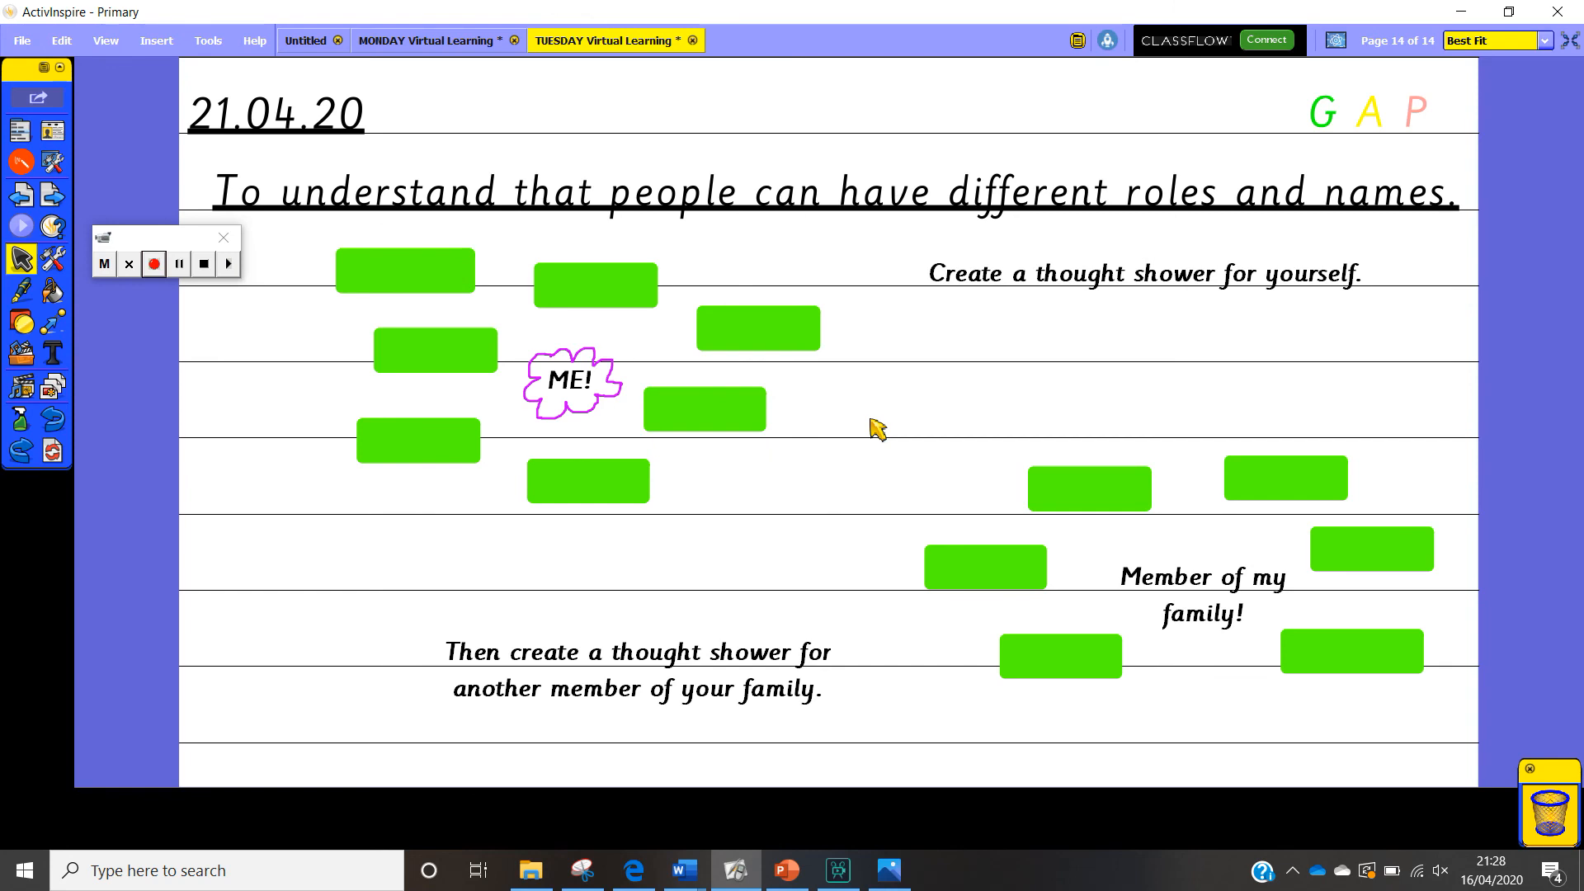
{"action": "mouse_move", "coordinate": [884, 401]}
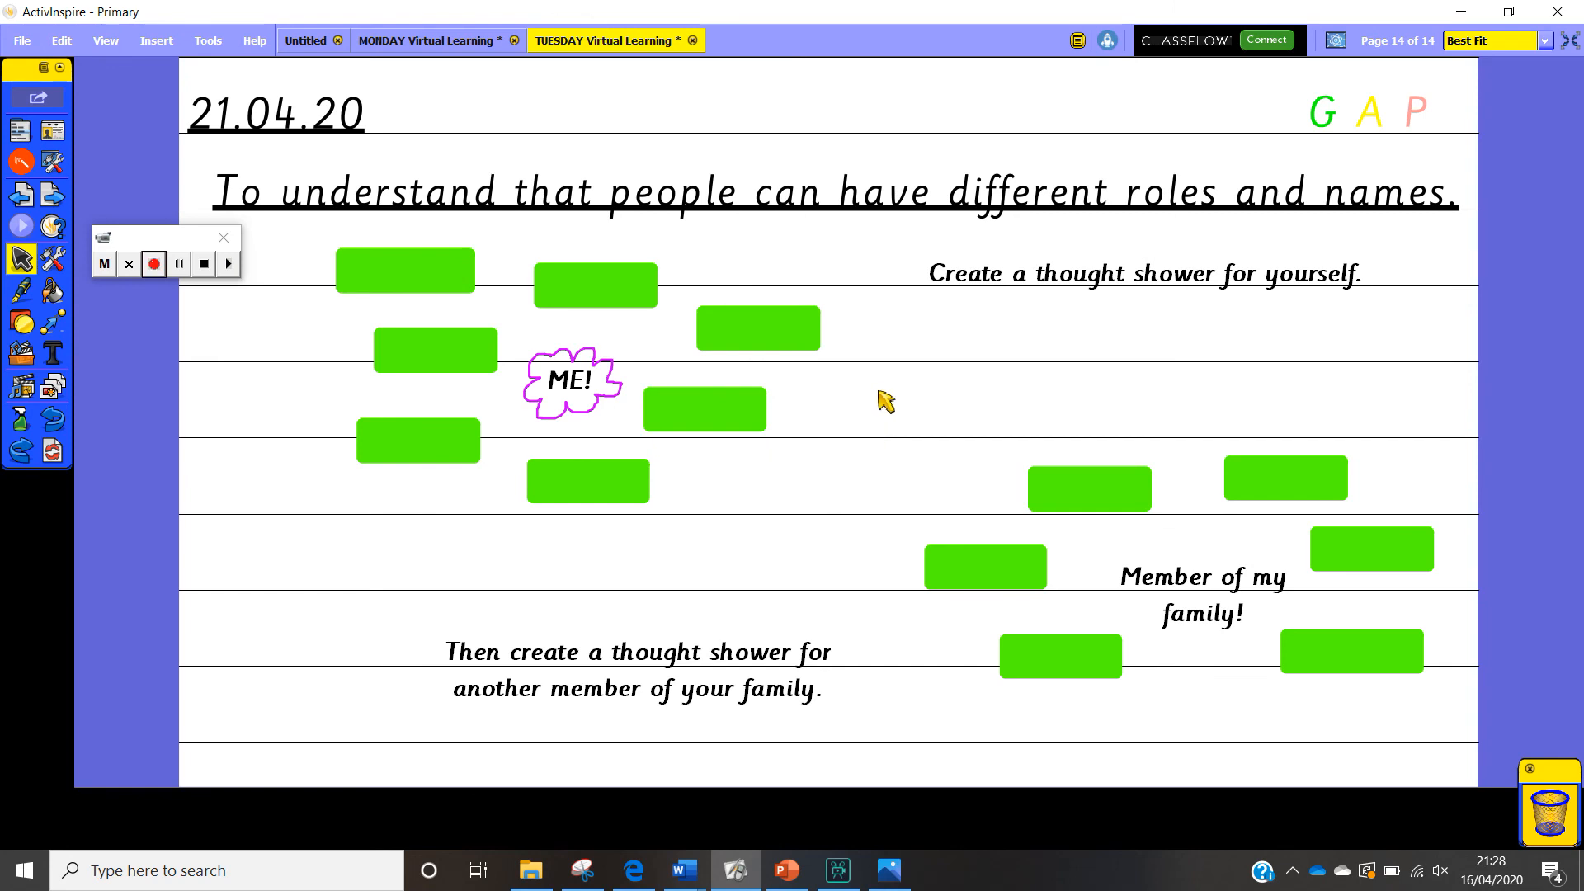
{"action": "mouse_move", "coordinate": [841, 475]}
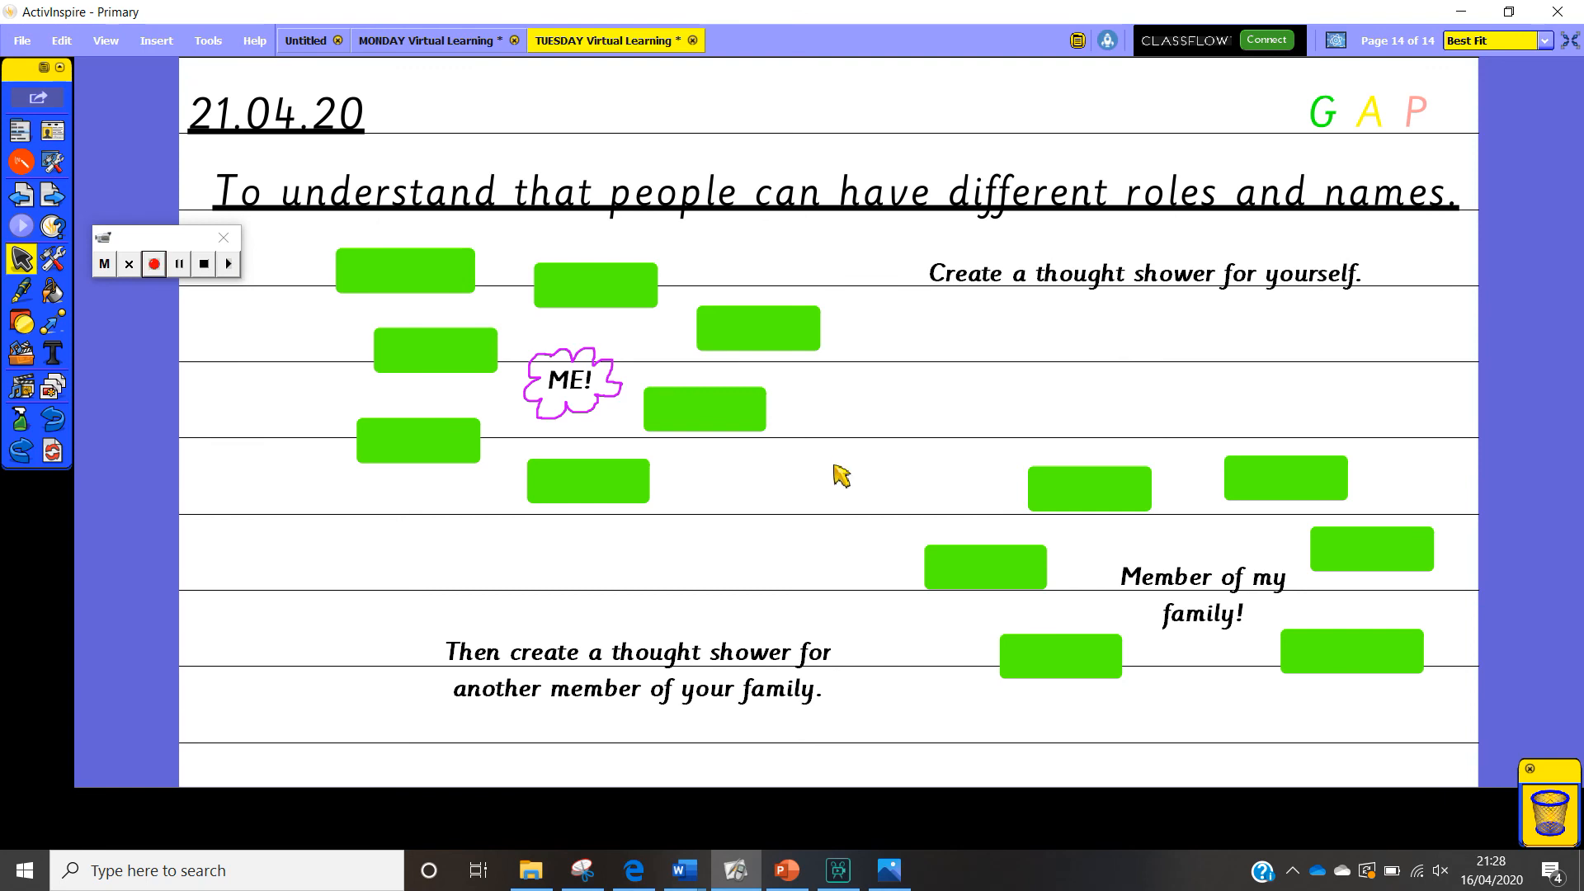